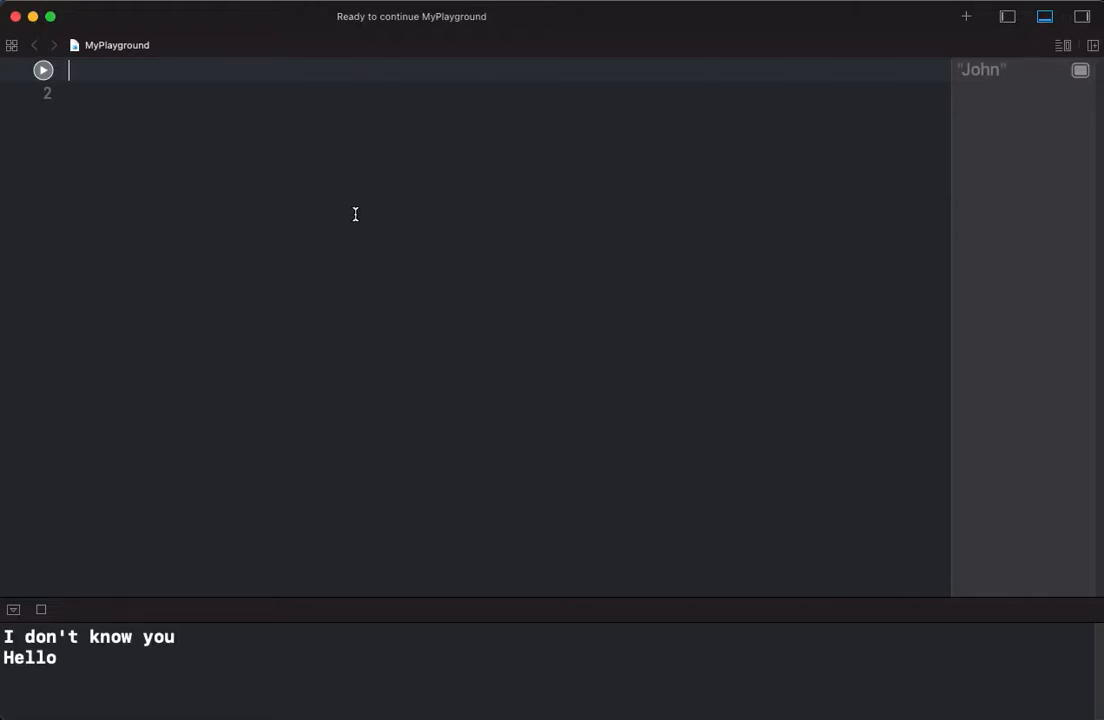
mouse_move(348, 228)
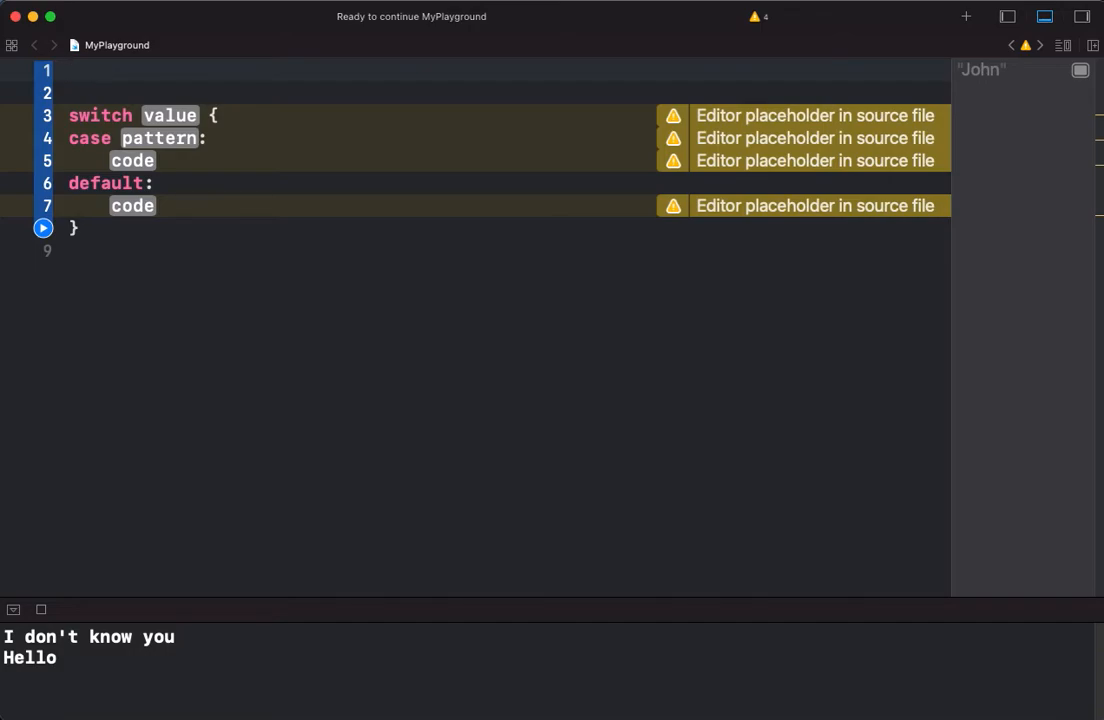
- Insert a switch statement template with value, case and default placeholders on line 3
left_click(68, 70)
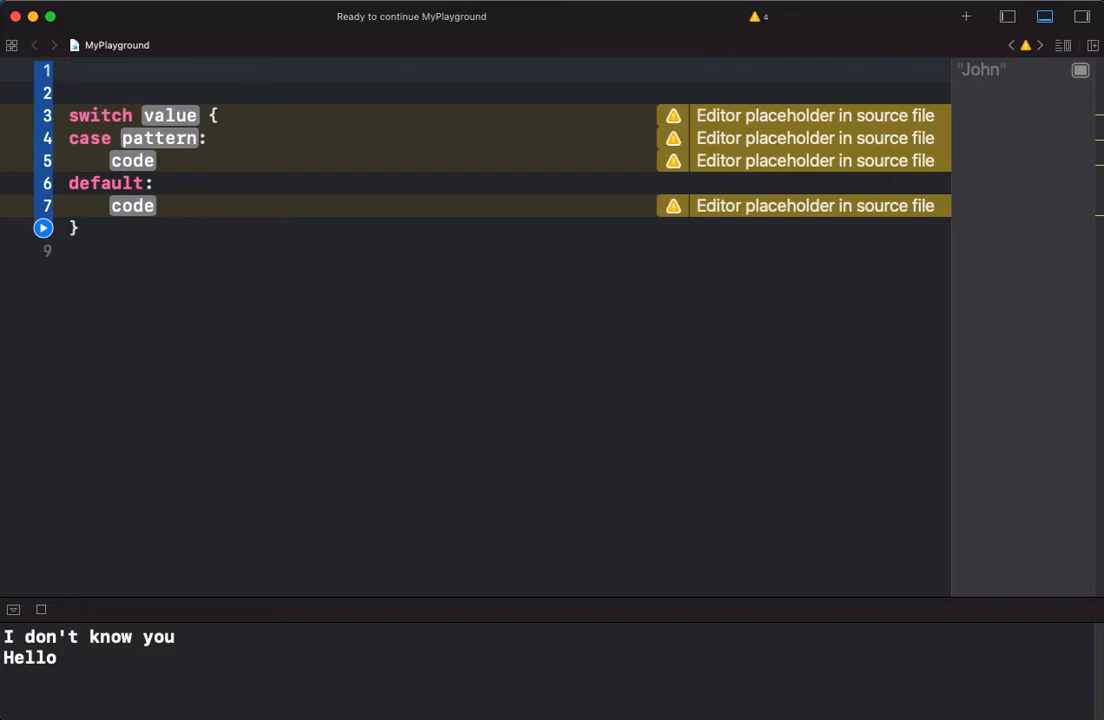
left_click(70, 70)
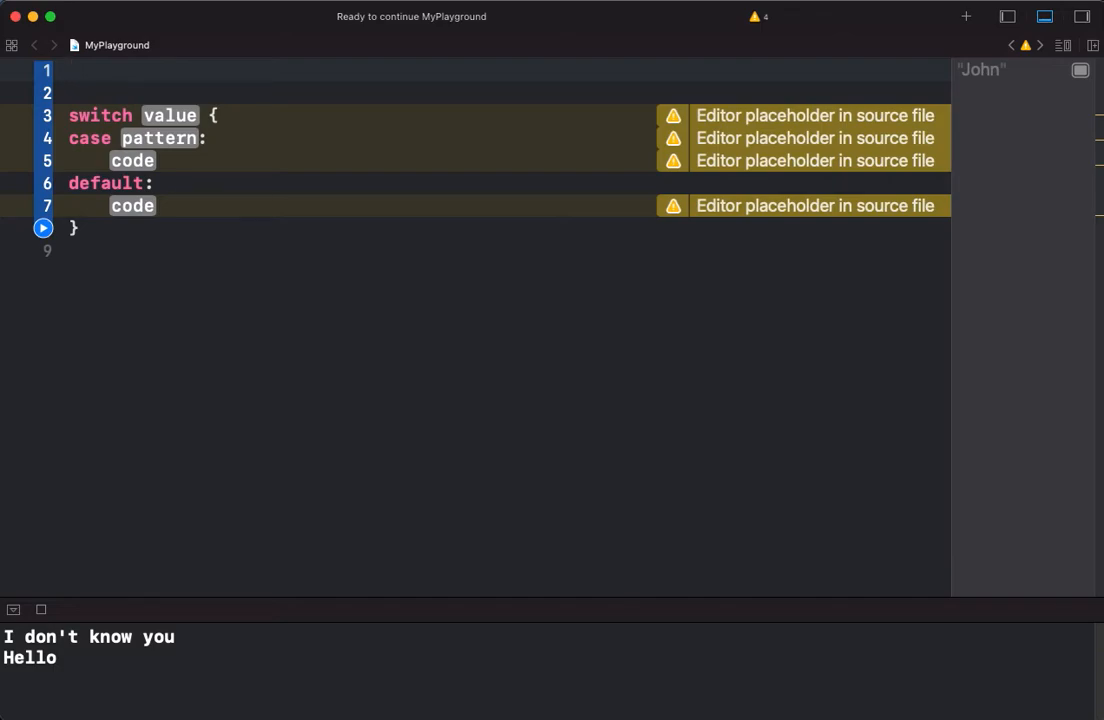
- Declare var name = "Sally" and switch on name with case "Sally"
type("var name =")
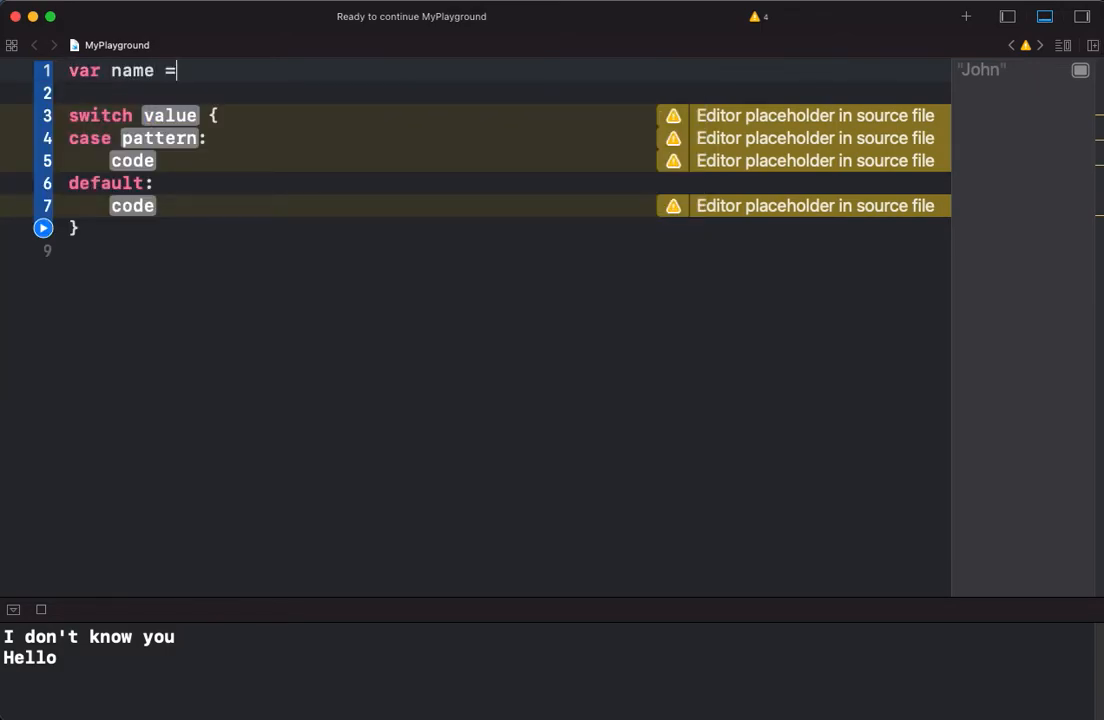
type("\"Sally\"")
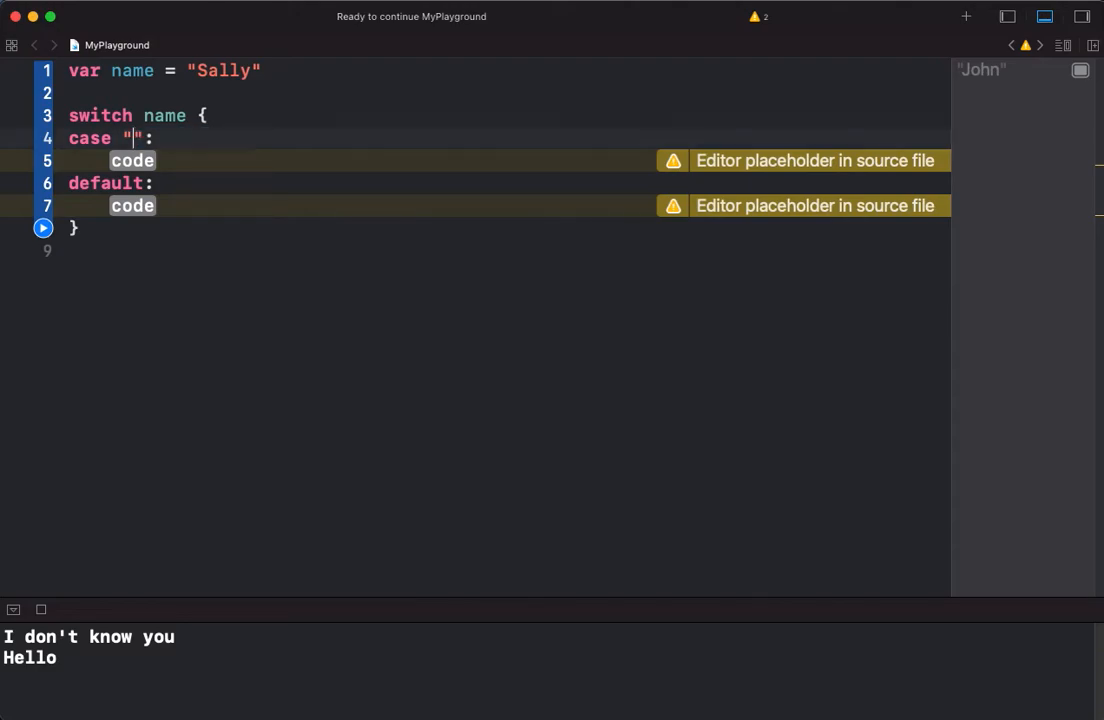
key("Backspace")
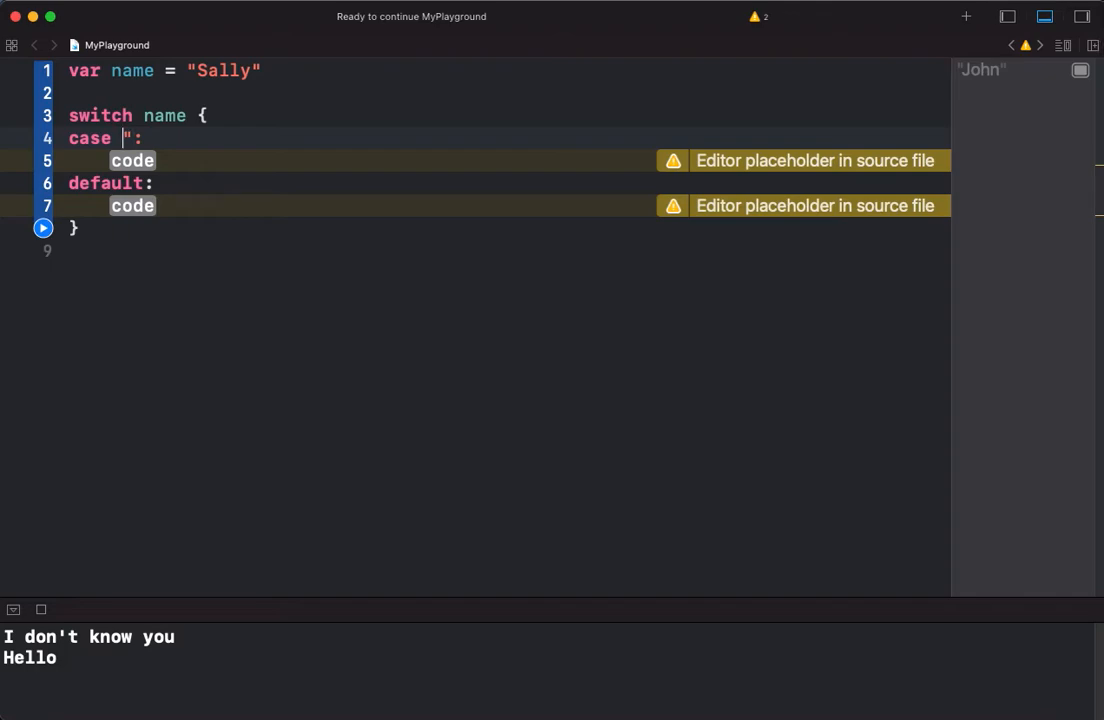
type("Sally")
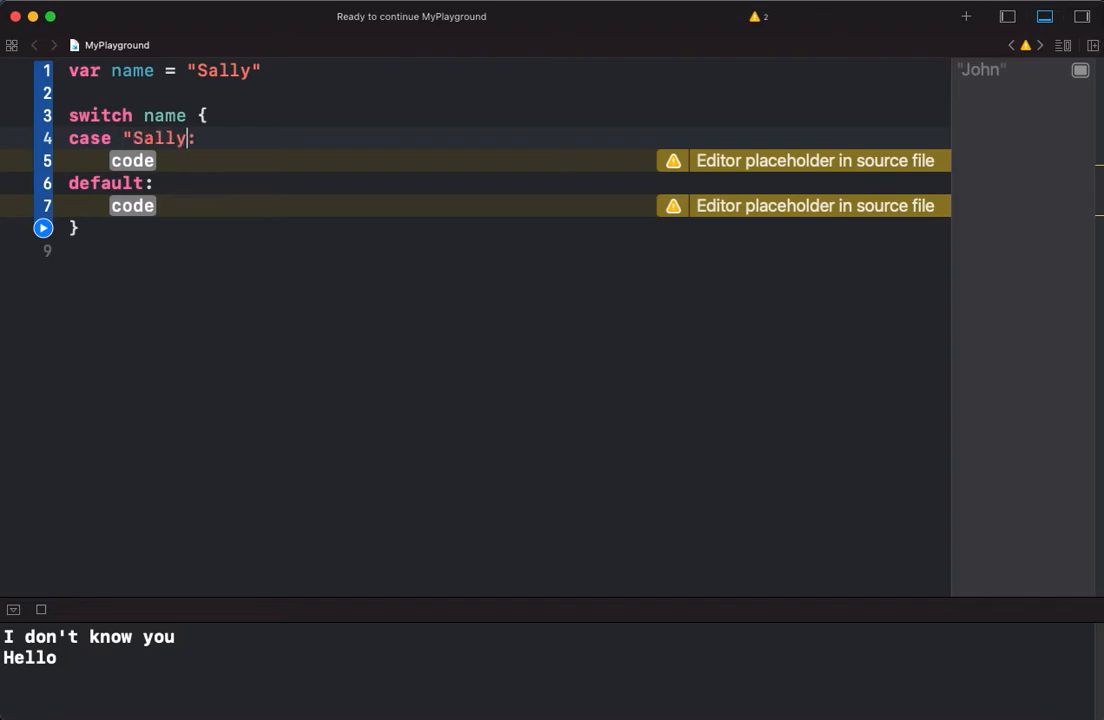
type("\"")
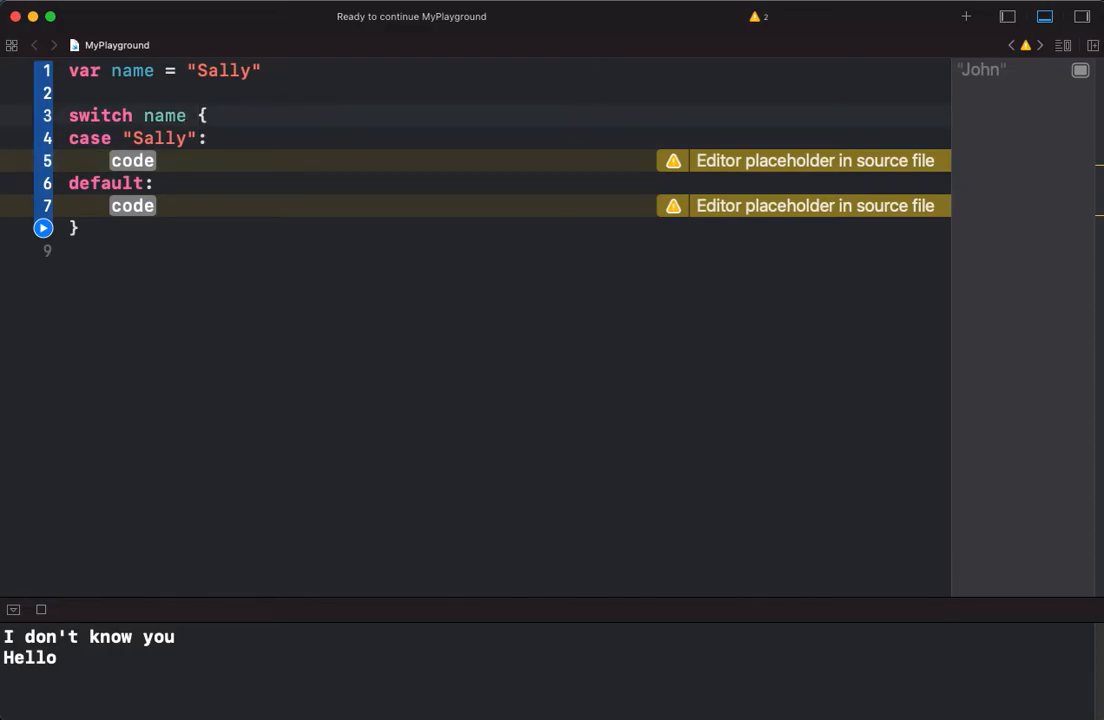
- Clear the code placeholder under the Sally case, leaving its body empty
double_click(132, 160)
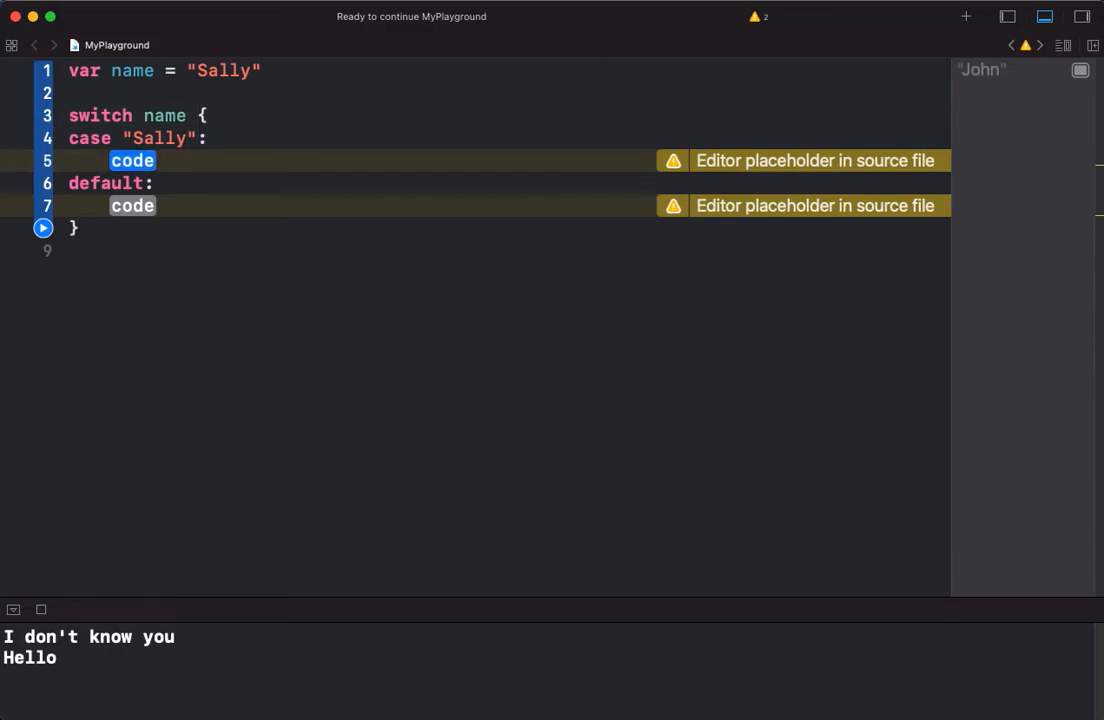
type("p")
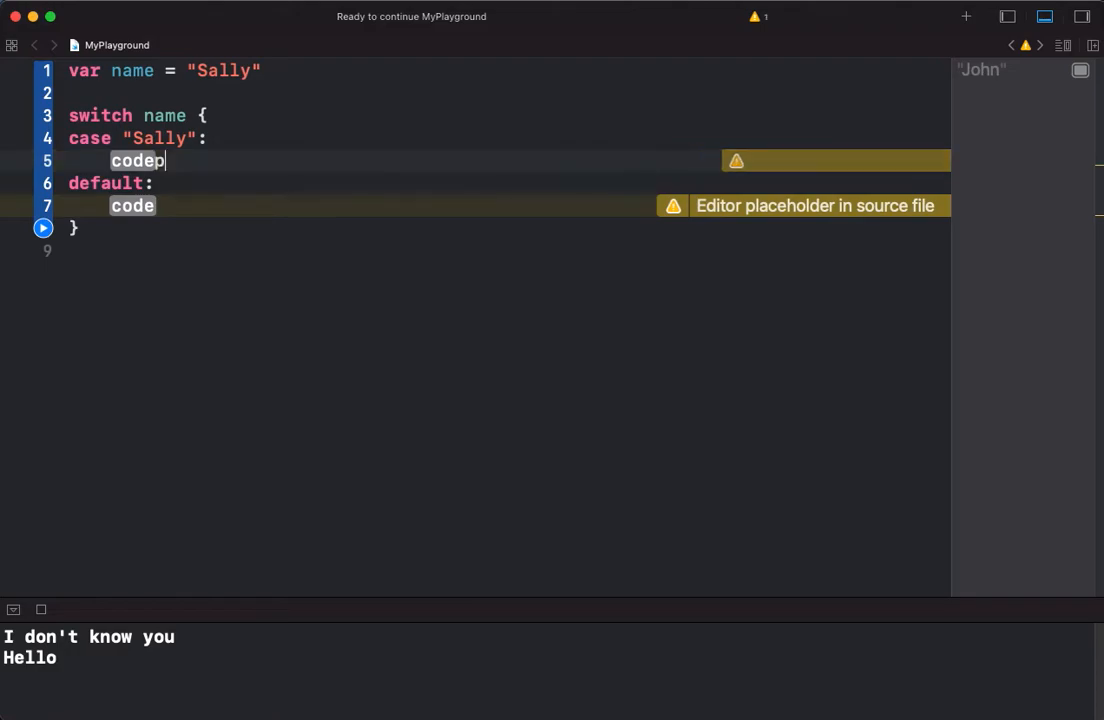
key("backspace")
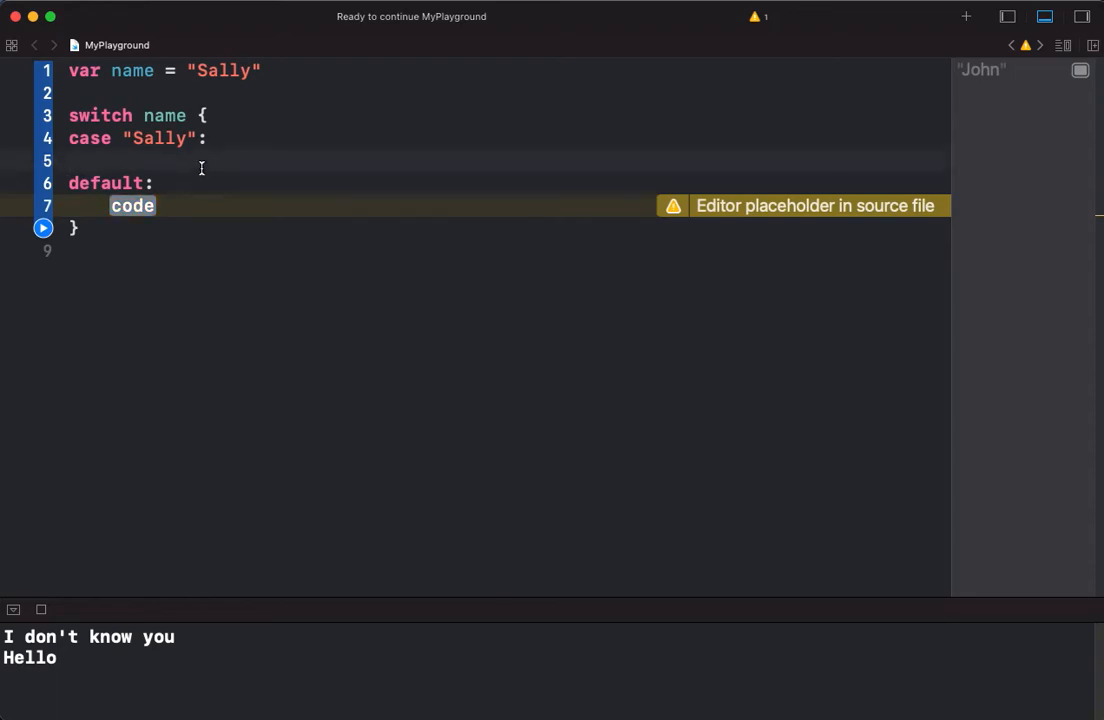
- Make the Sally case print "Hello " + name
type("print(\"He")
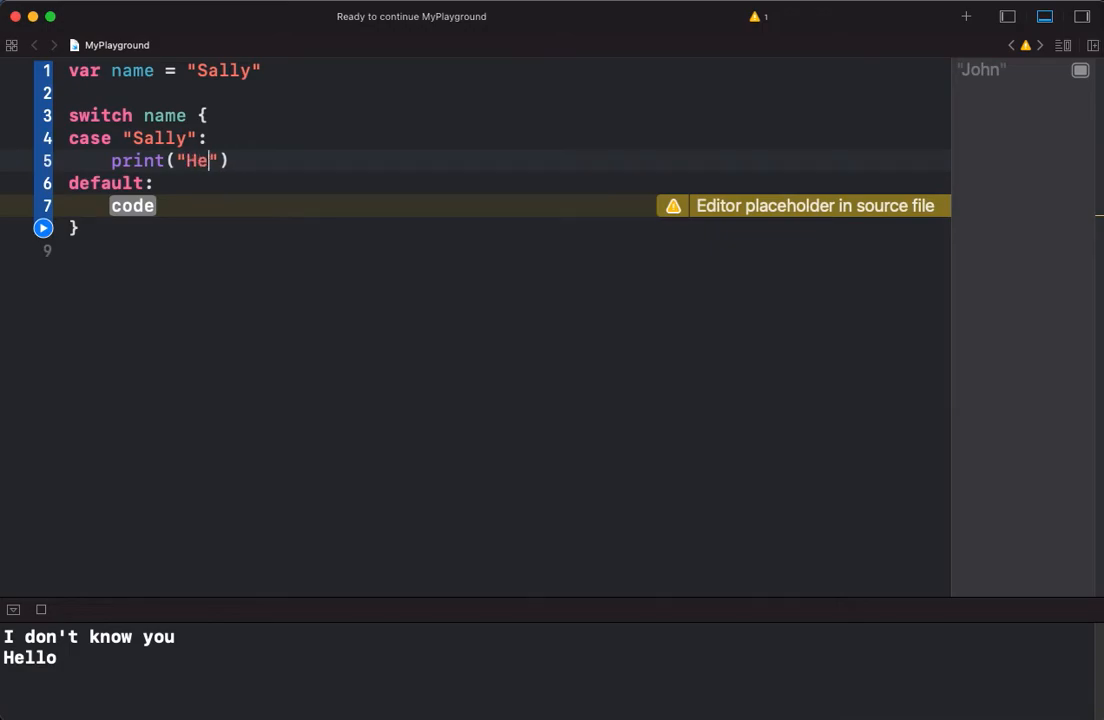
type("llo \" +")
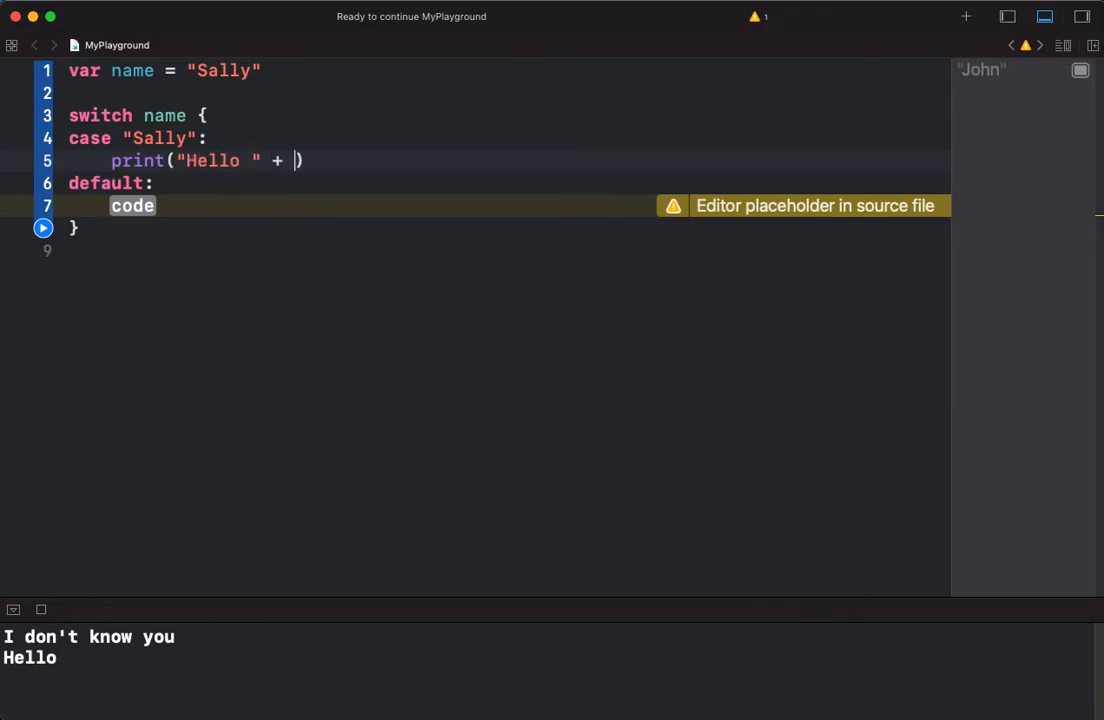
type("name)a")
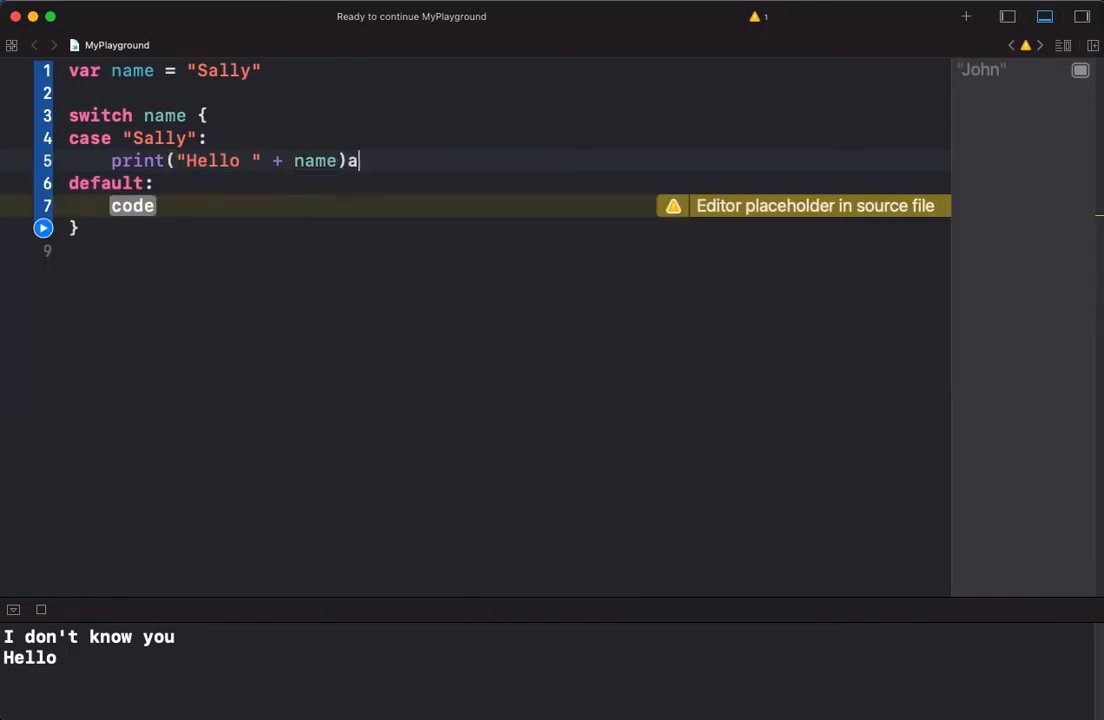
key("backspace")
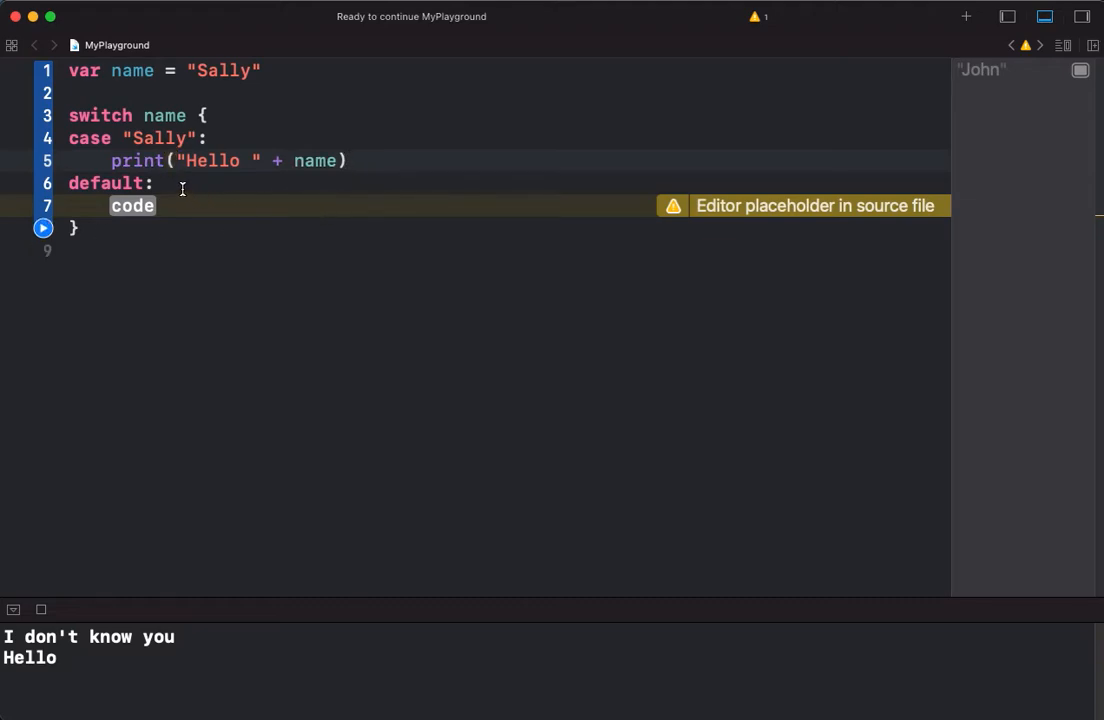
- Make the default case print "I don't know you"
double_click(132, 204)
type("print(\"I don't ")
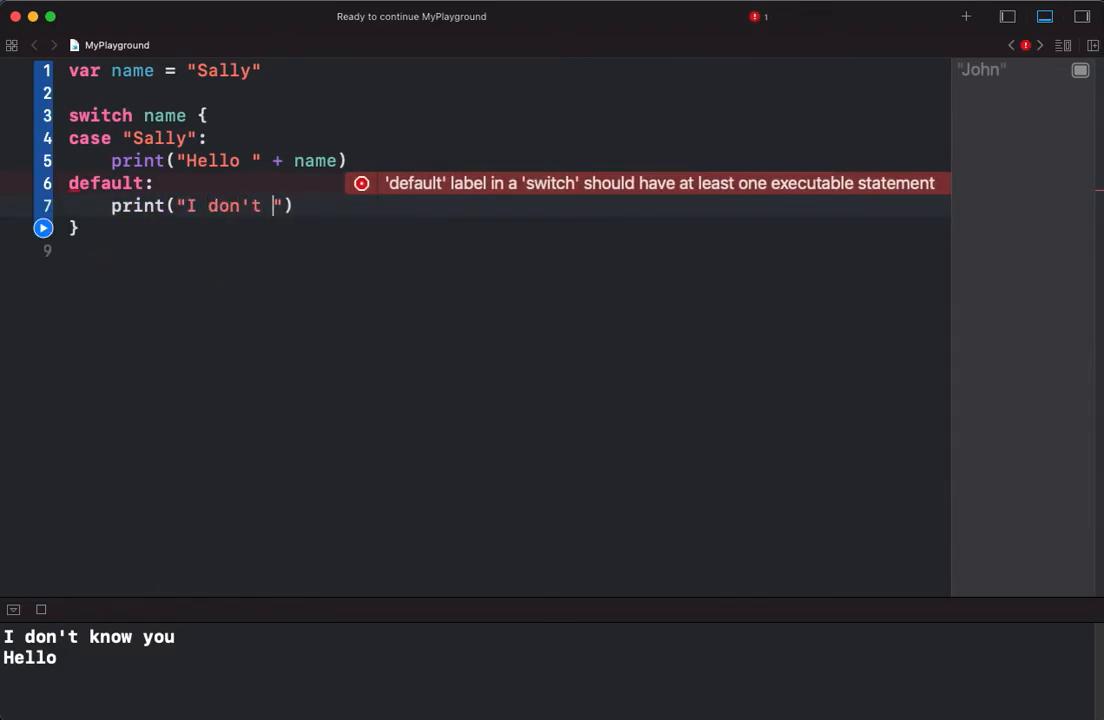
type("know you")
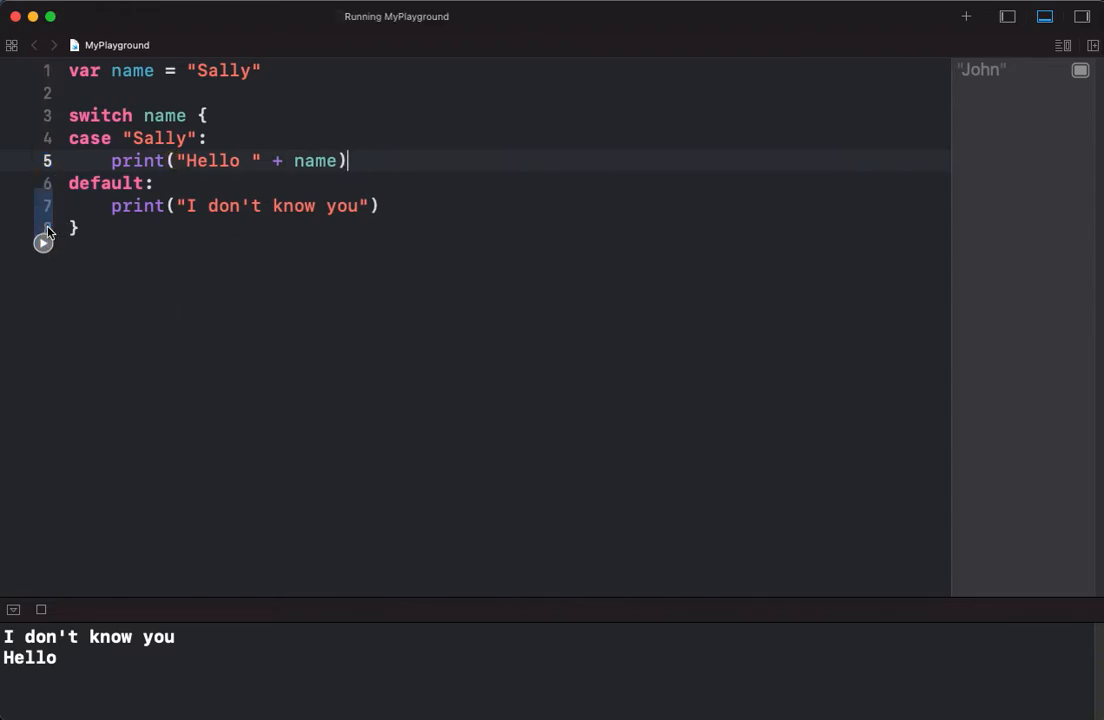
- Run to print Hello Sally, then add and remove a break under the greeting print
left_click(44, 244)
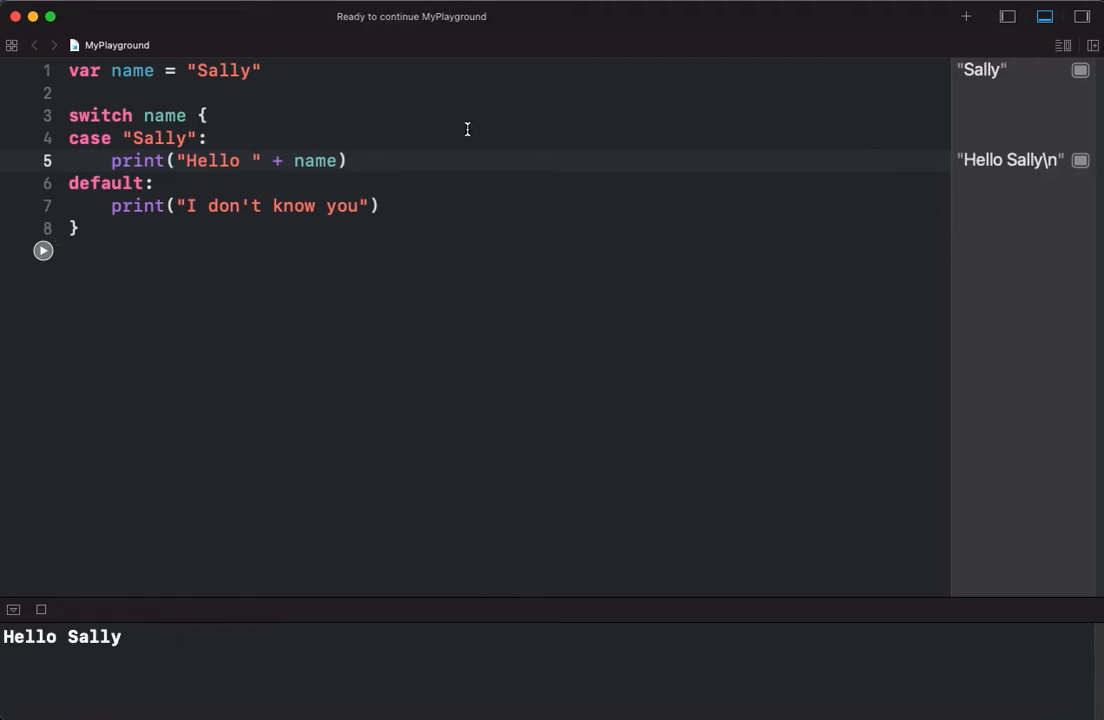
type("break")
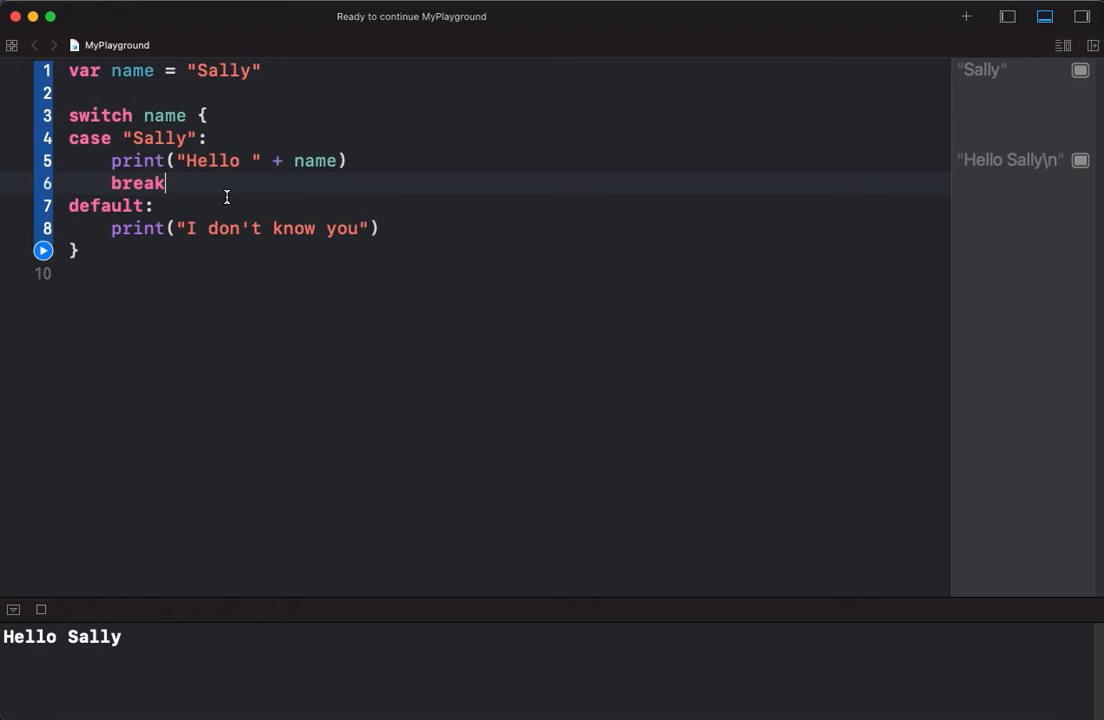
double_click(138, 184)
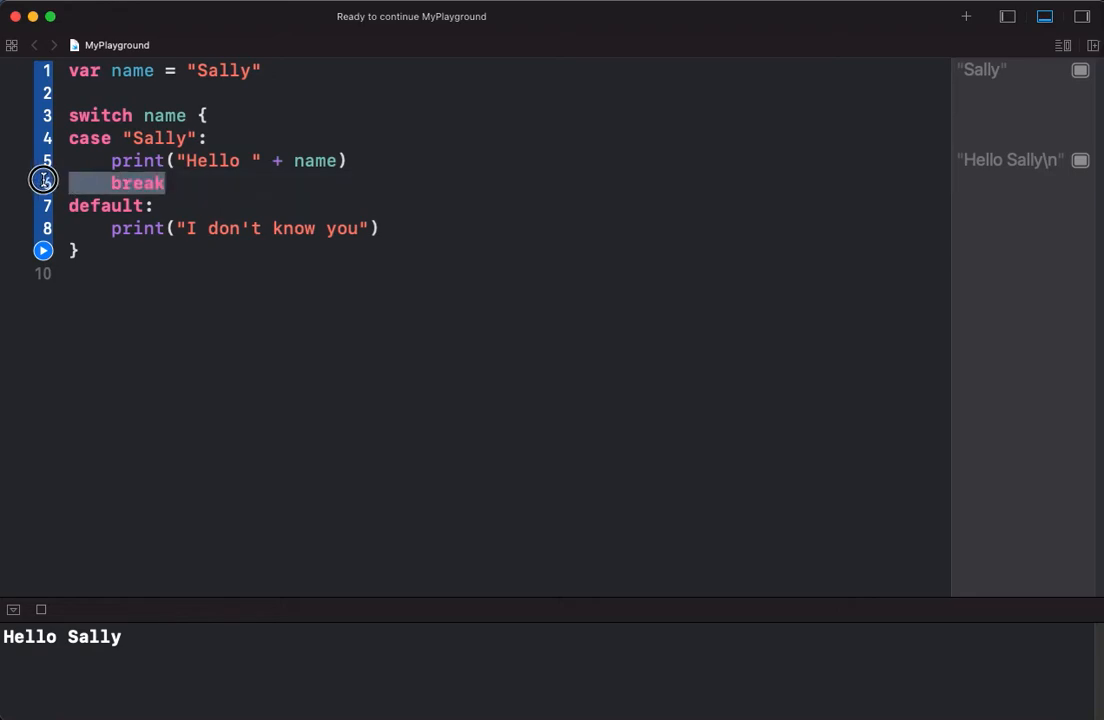
key("Backspace")
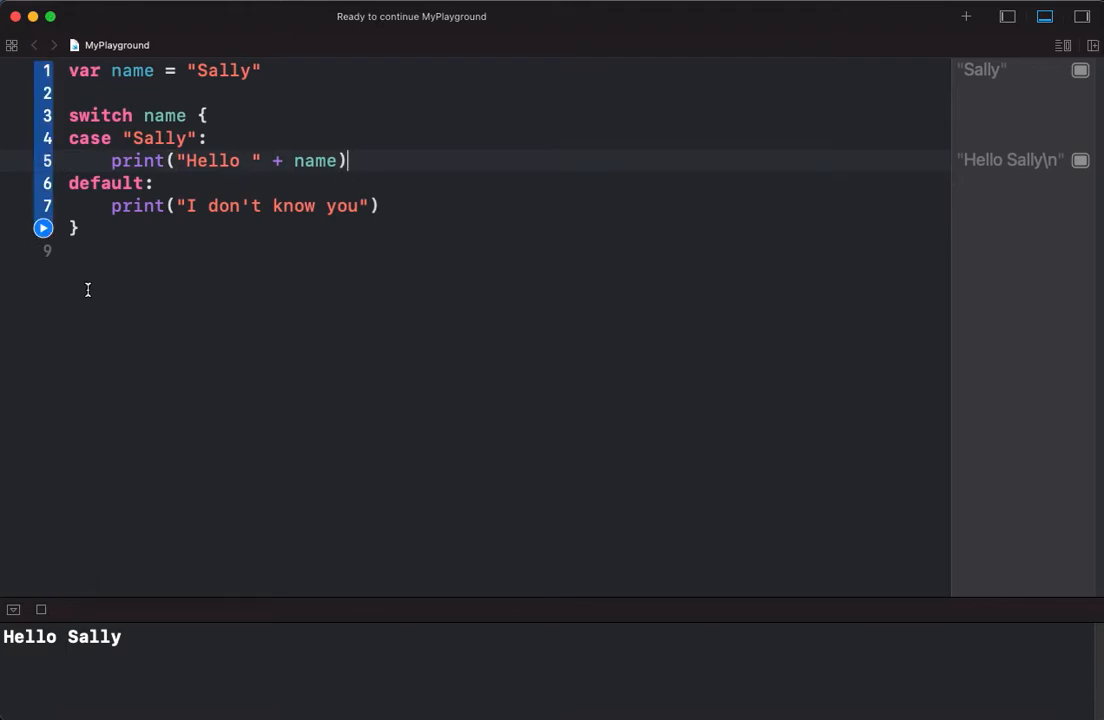
mouse_move(216, 284)
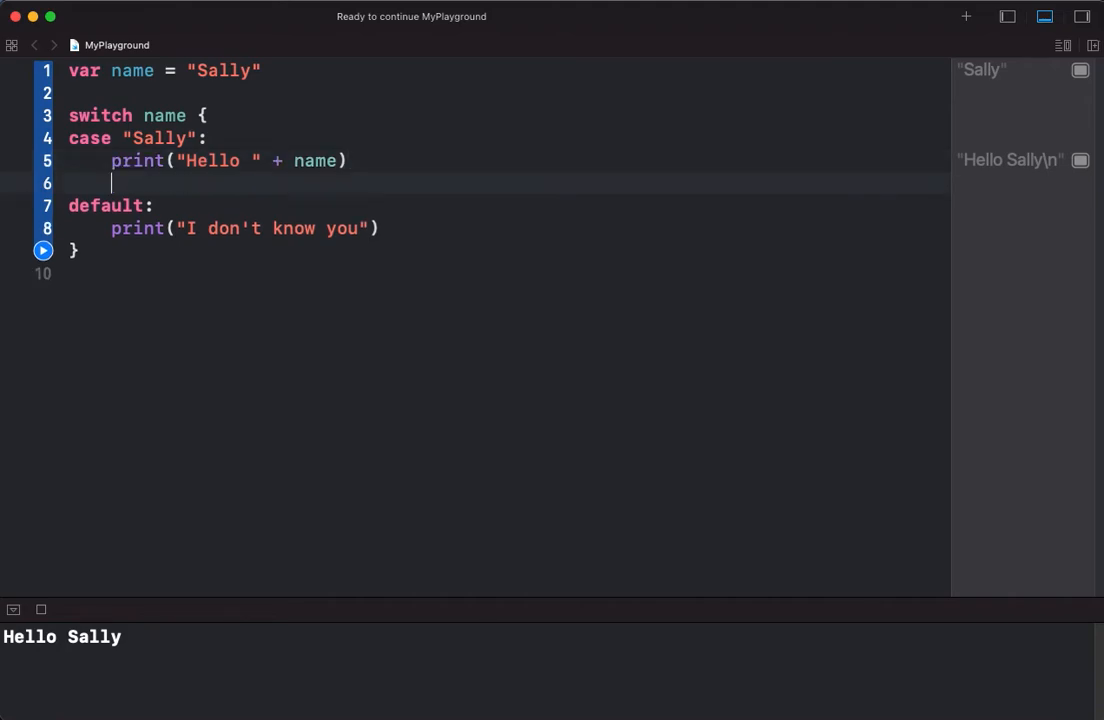
- End the Sally case with fallthrough and run, printing both Hello Sally and I don't know you
type("fallthrough")
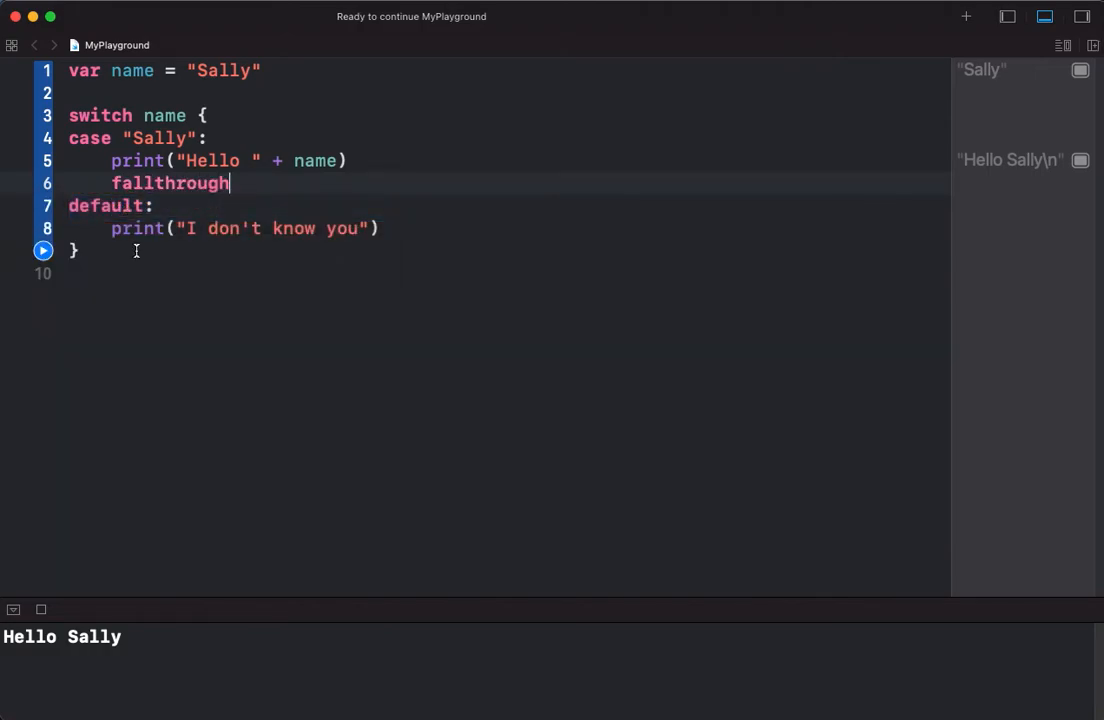
mouse_move(180, 248)
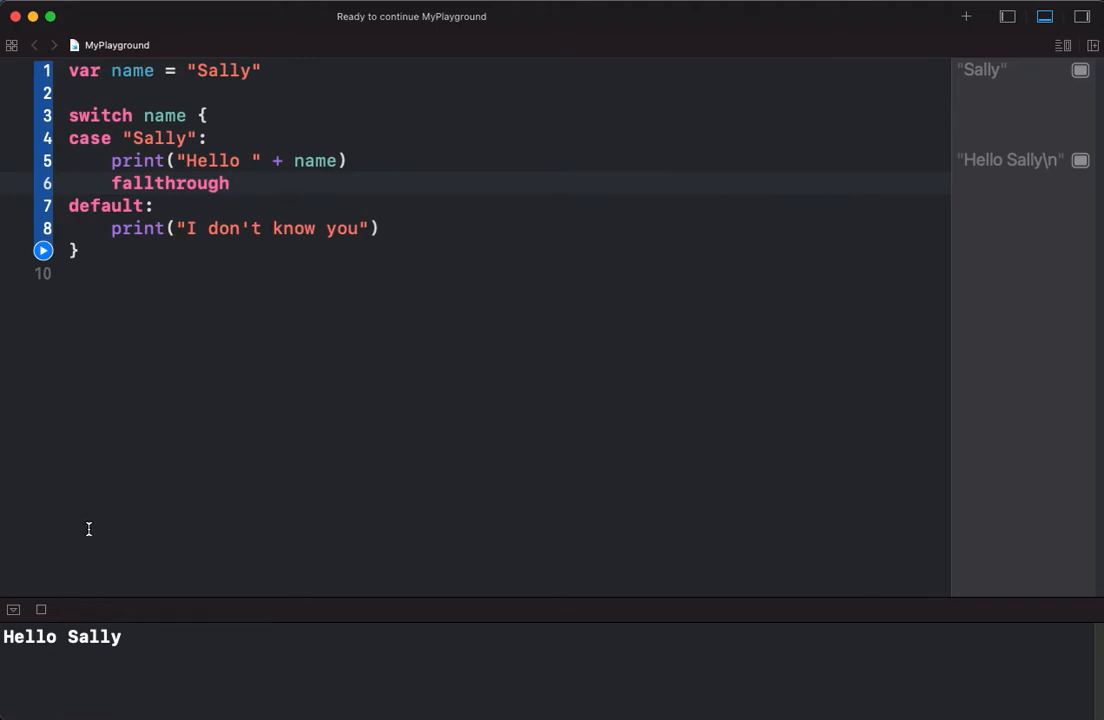
left_click(44, 252)
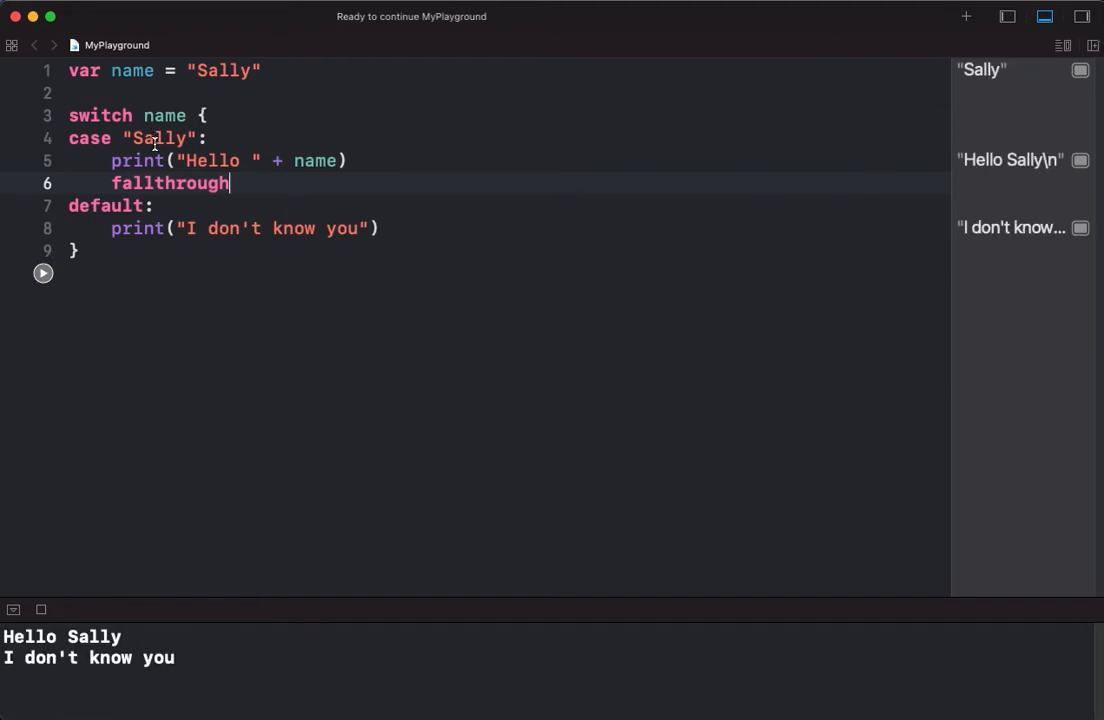
- Start a new case "Bob": below the fallthrough line
double_click(170, 184)
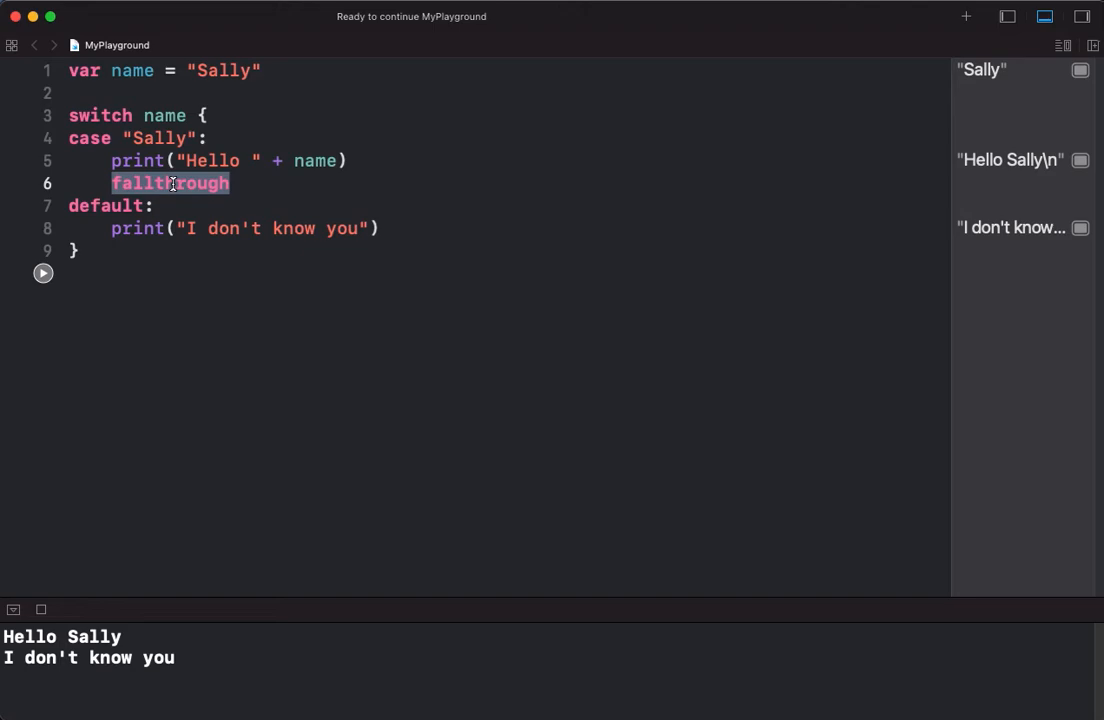
left_click(244, 184)
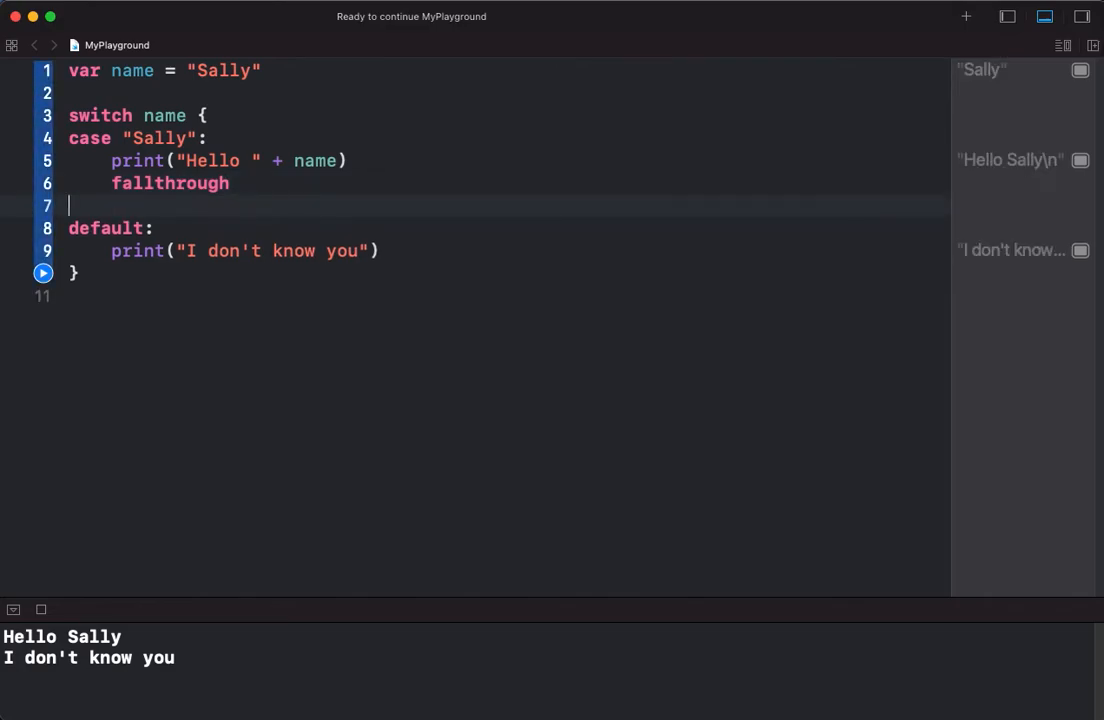
type("case \"Bob\":")
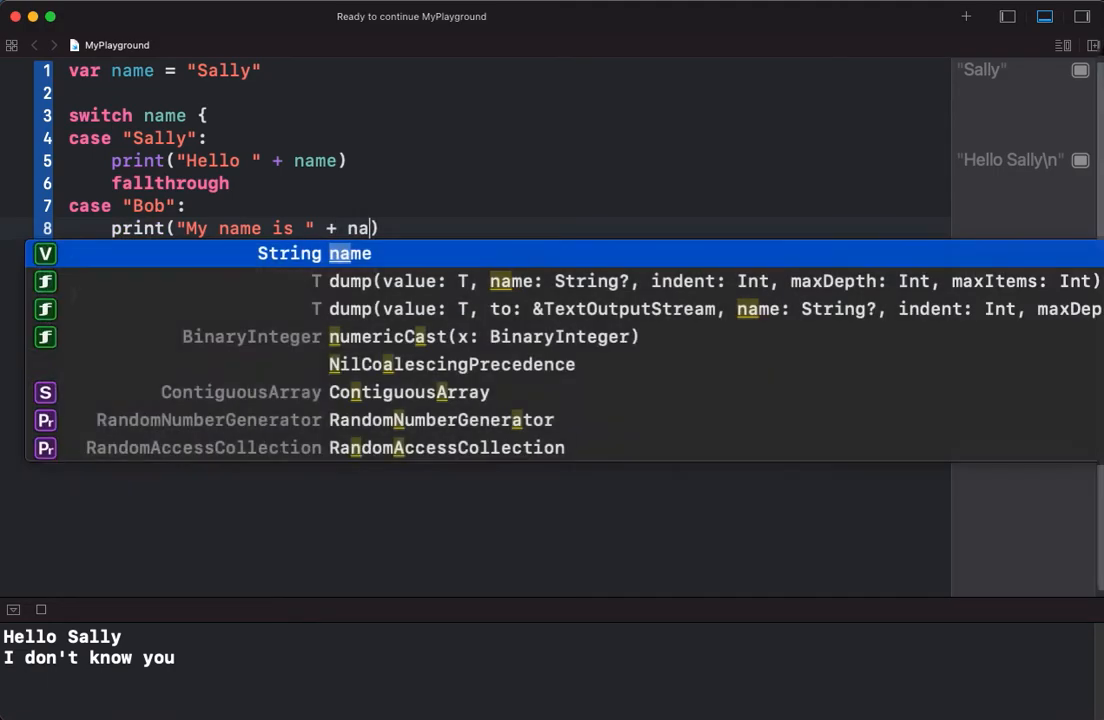
- Make the Bob case print "My name is " + name, run to show My name is Sally, then select fallthrough for removal
type("me")
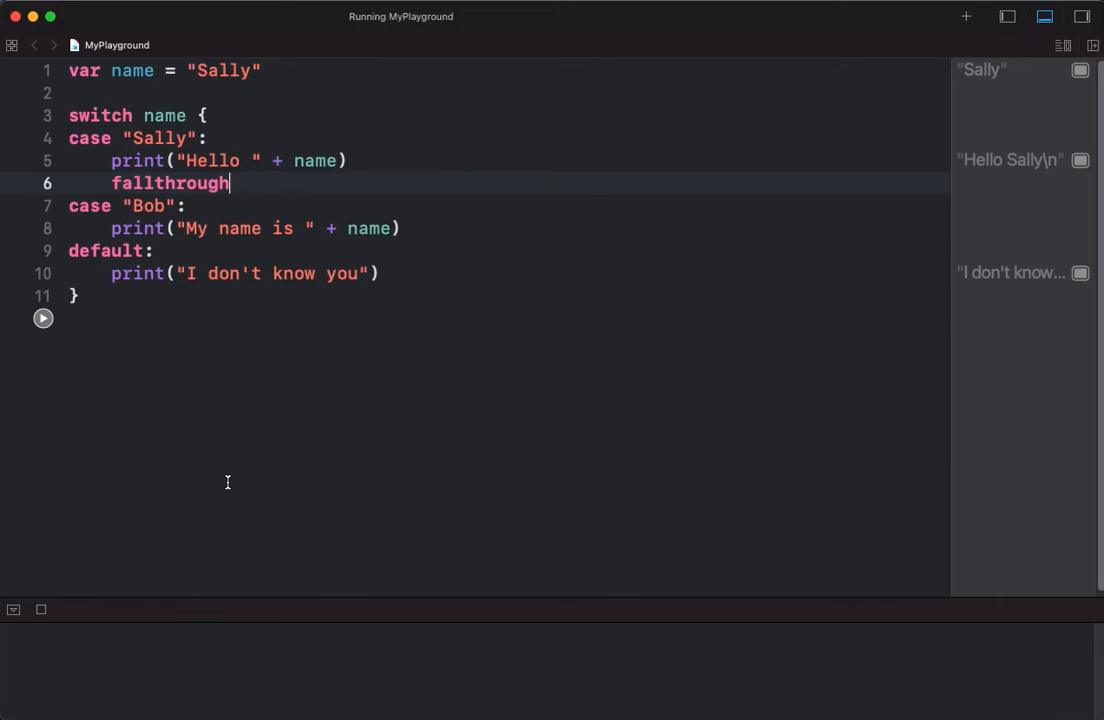
left_click(44, 318)
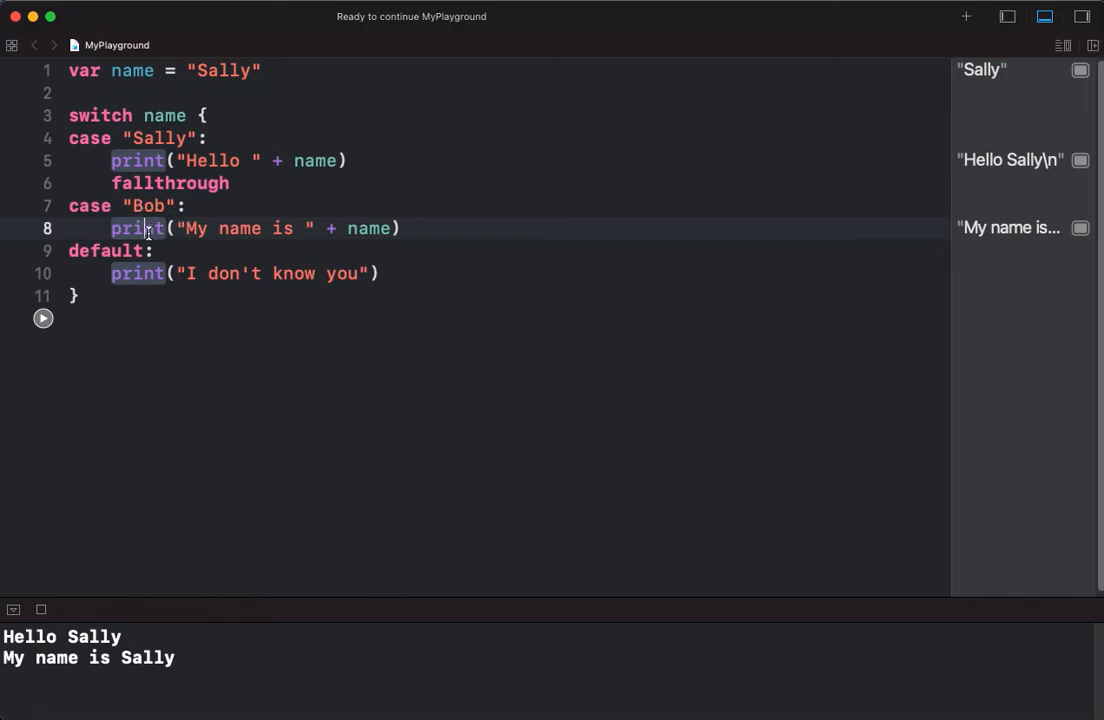
double_click(170, 184)
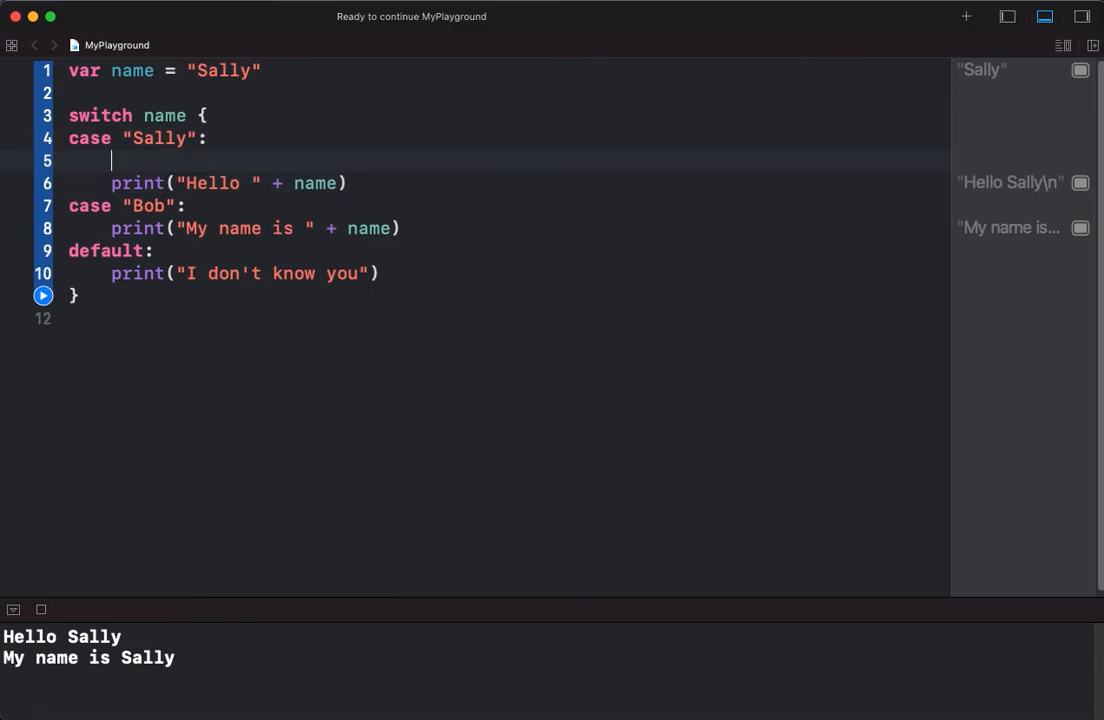
- Add an empty case "John": and change name to "John"
type("case \"")
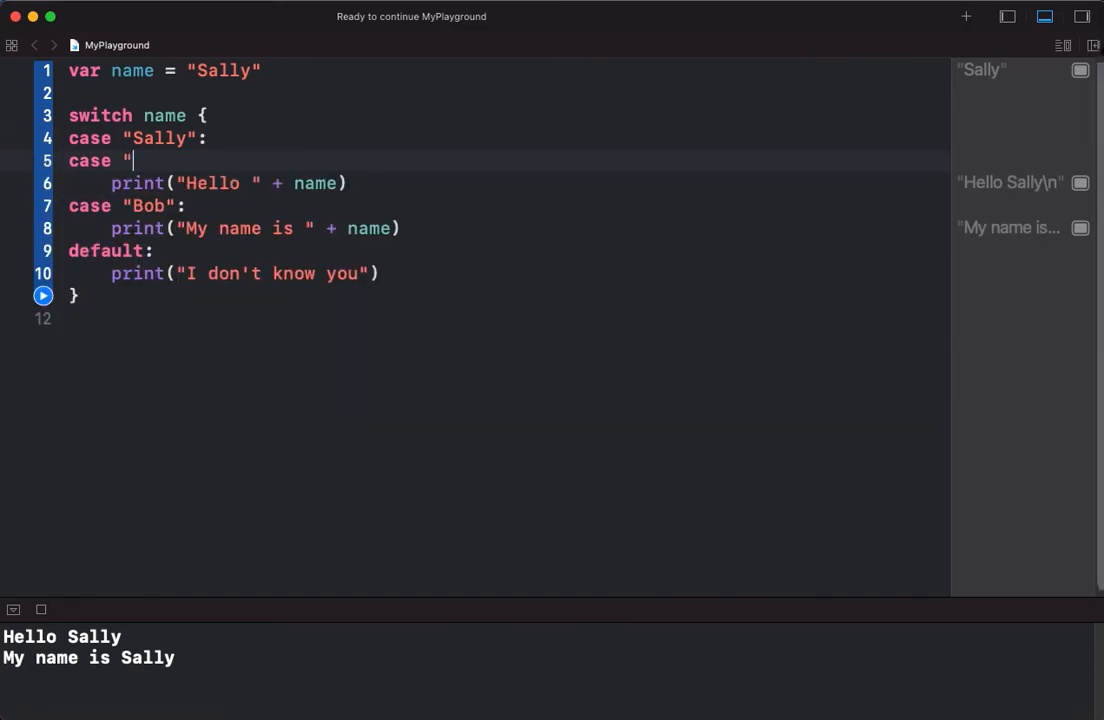
type("John\":")
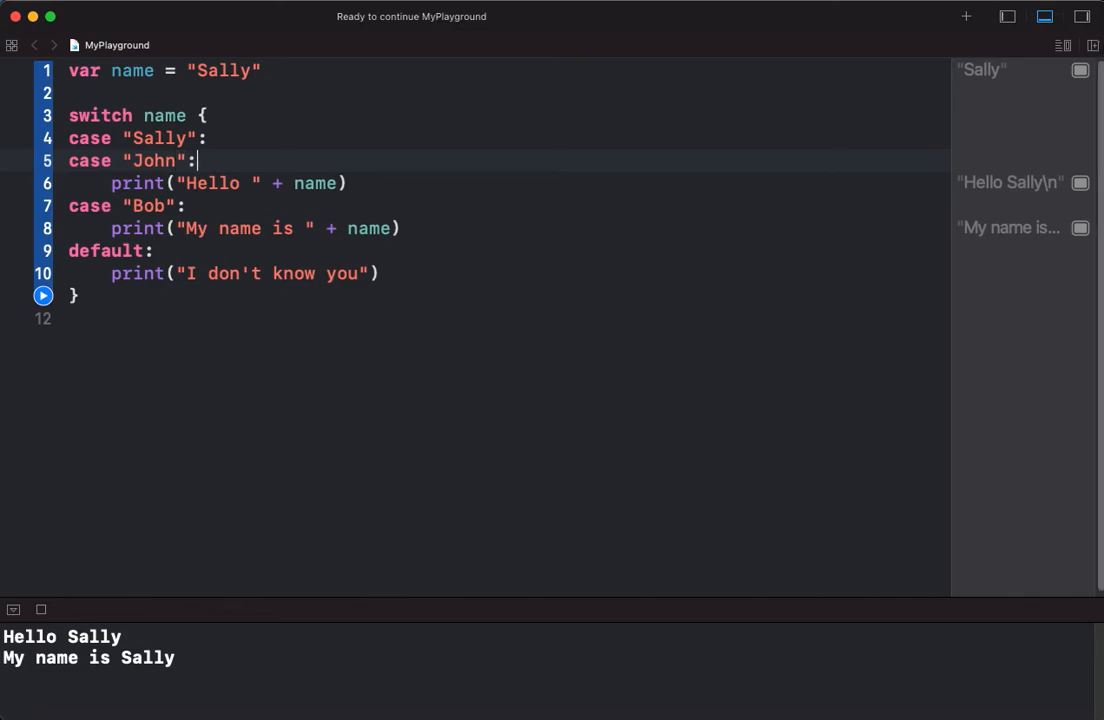
double_click(224, 70)
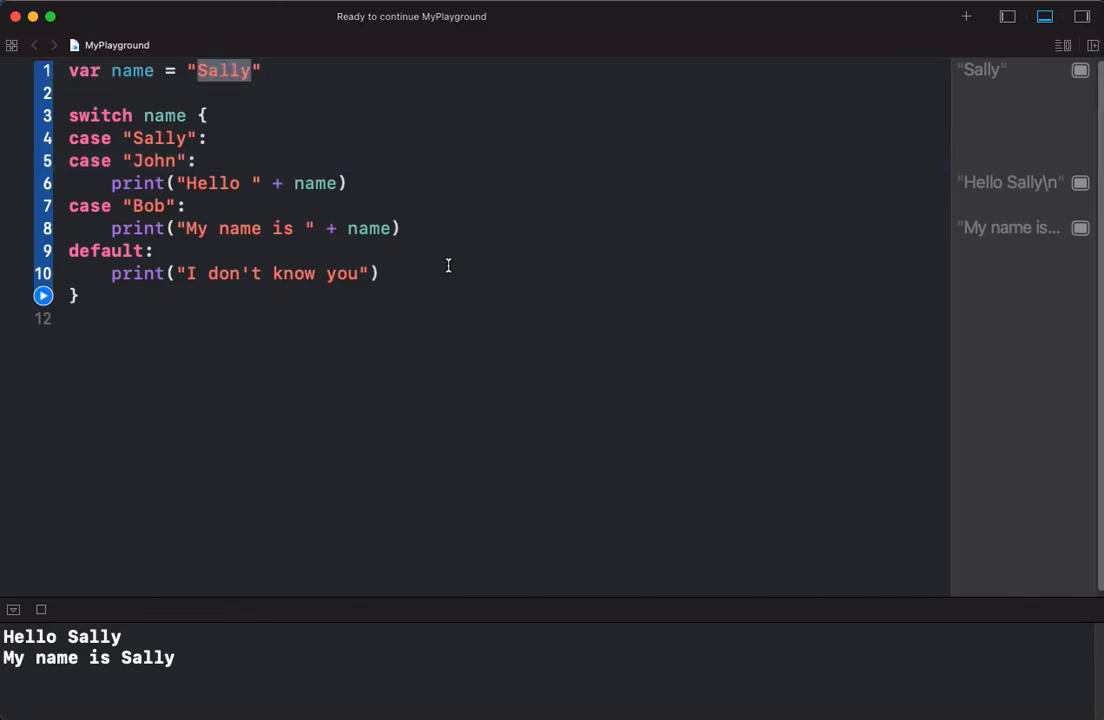
type("John")
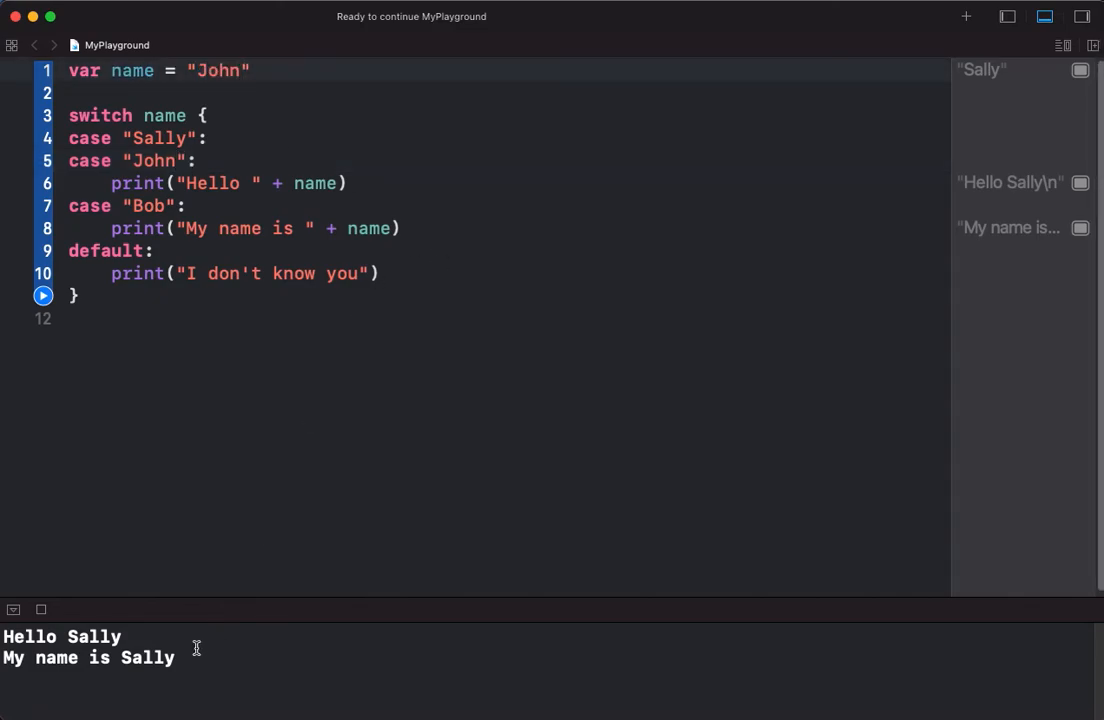
- Run the playground twice, hitting the missing-statement error on the empty John case
left_click(44, 296)
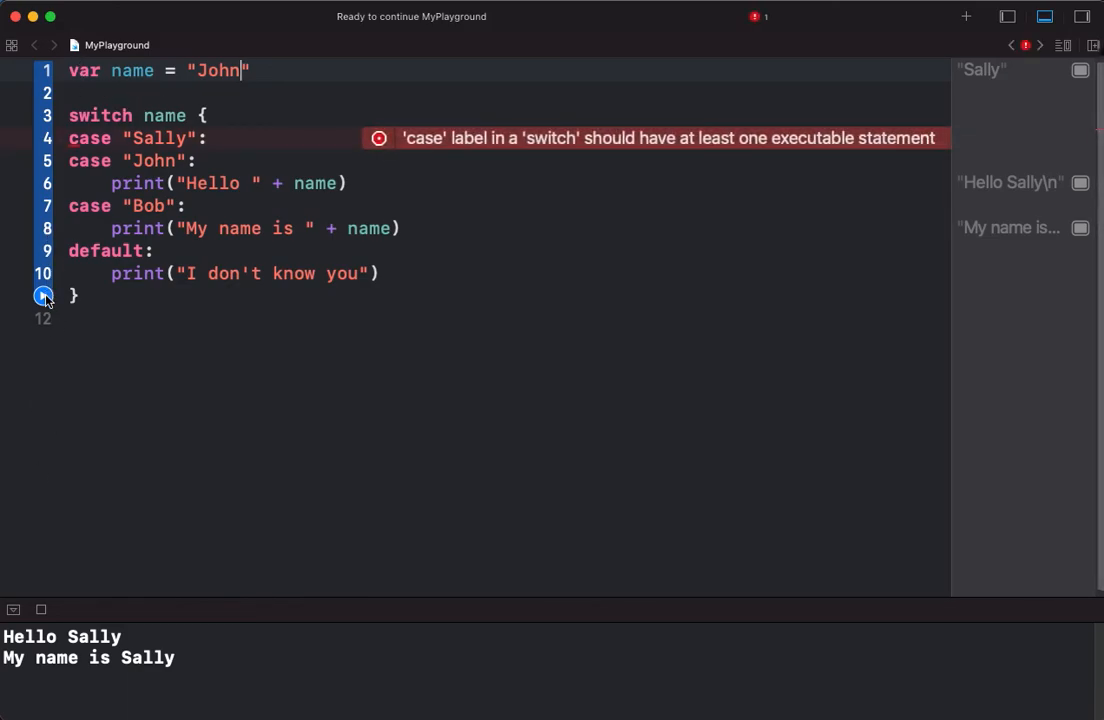
left_click(44, 296)
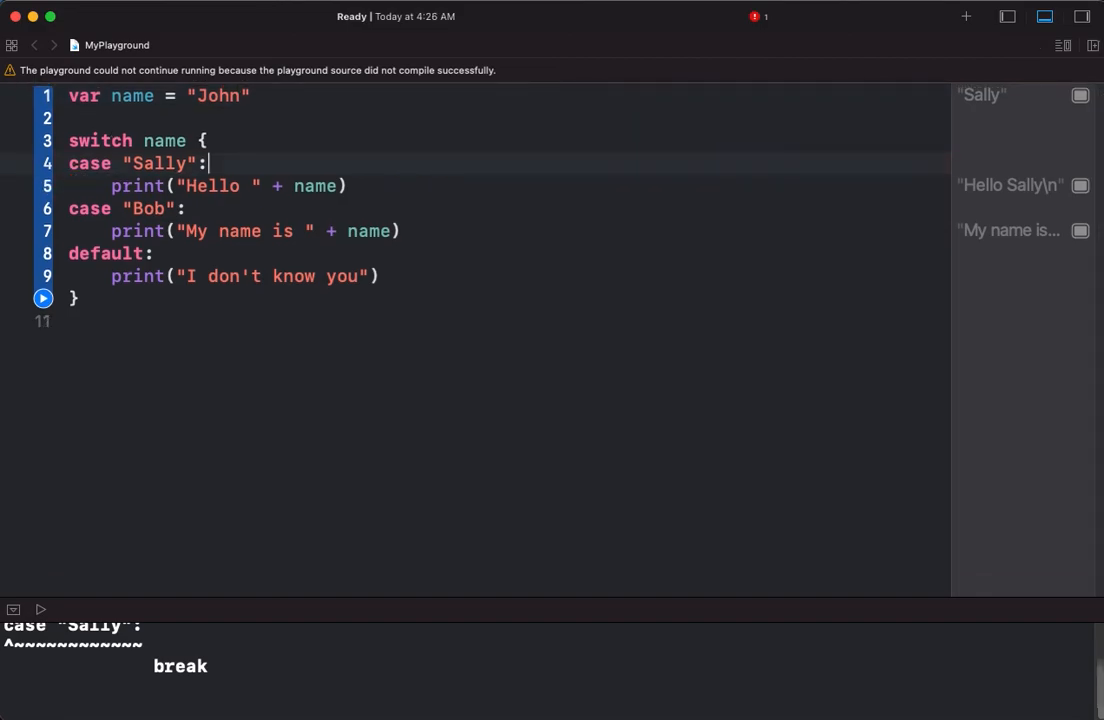
- Combine the patterns into case "Sally", "John": with no separate John case
type(", \"Joh")
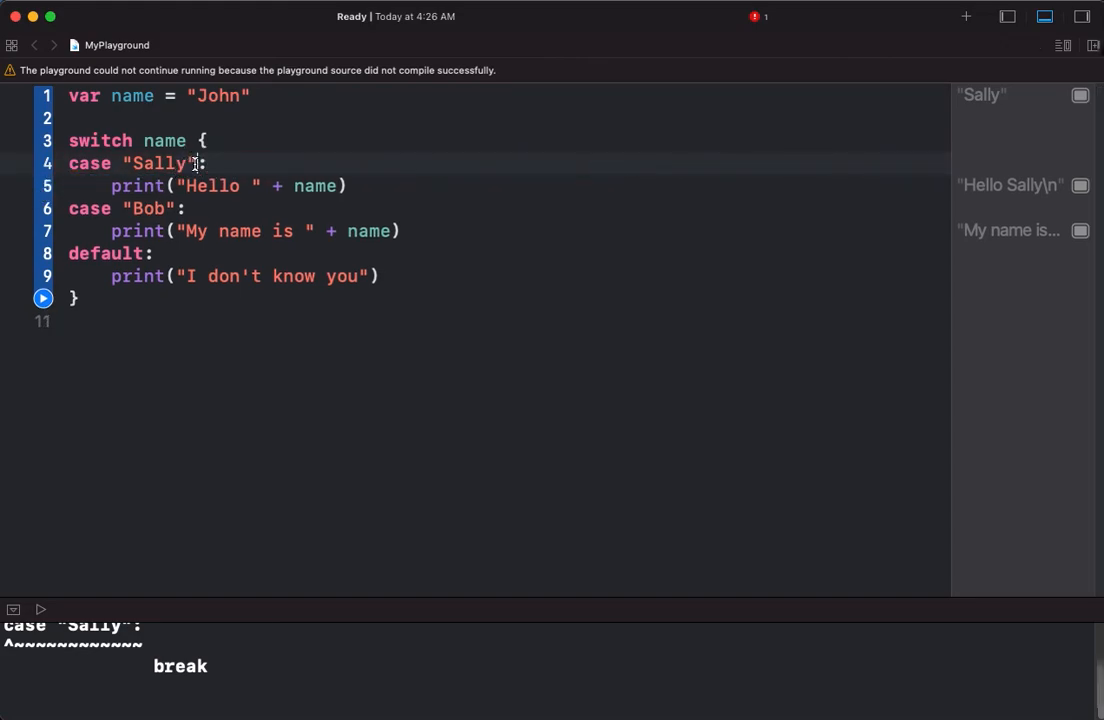
type(",")
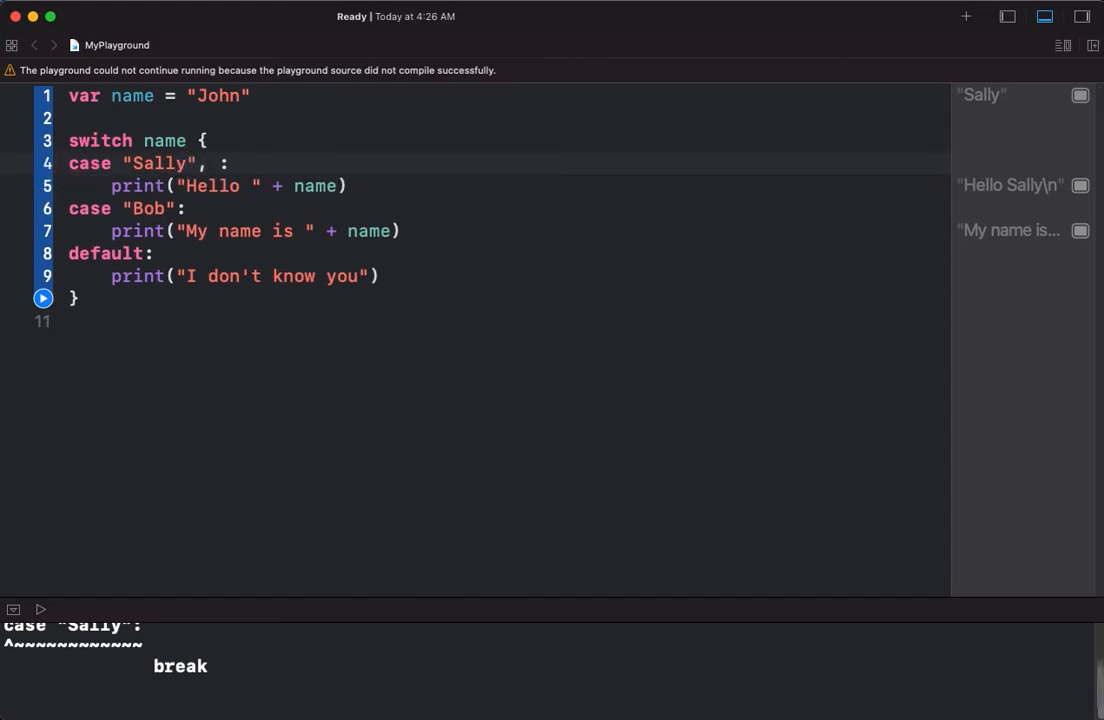
type("\"John\"")
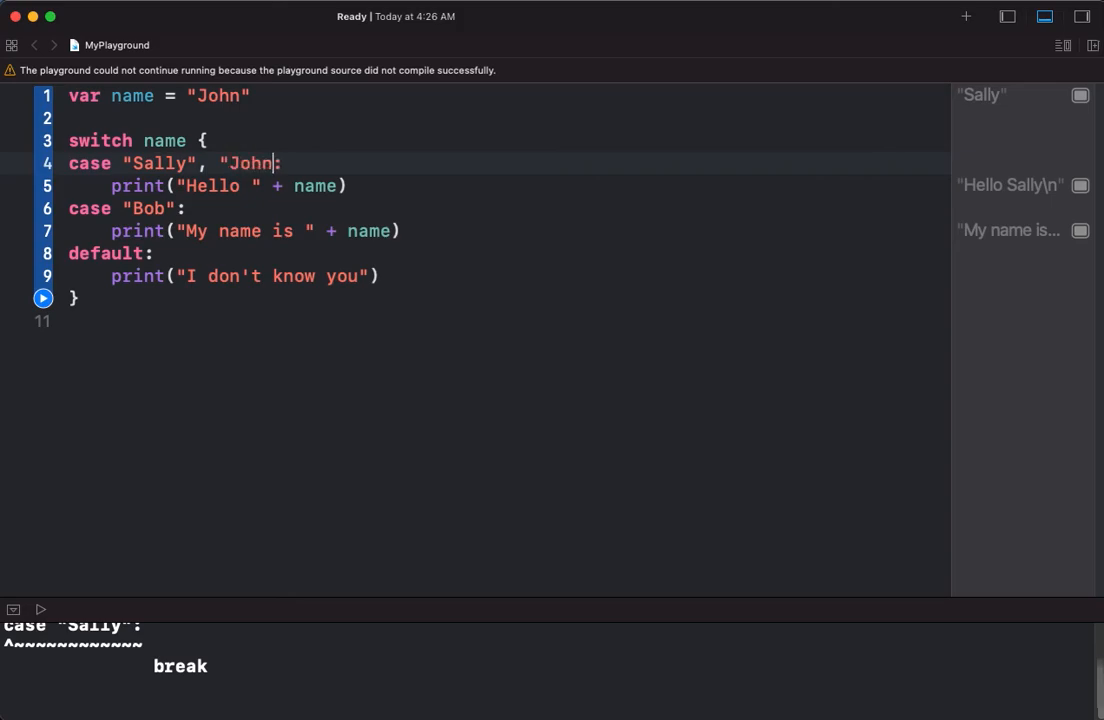
type("\"")
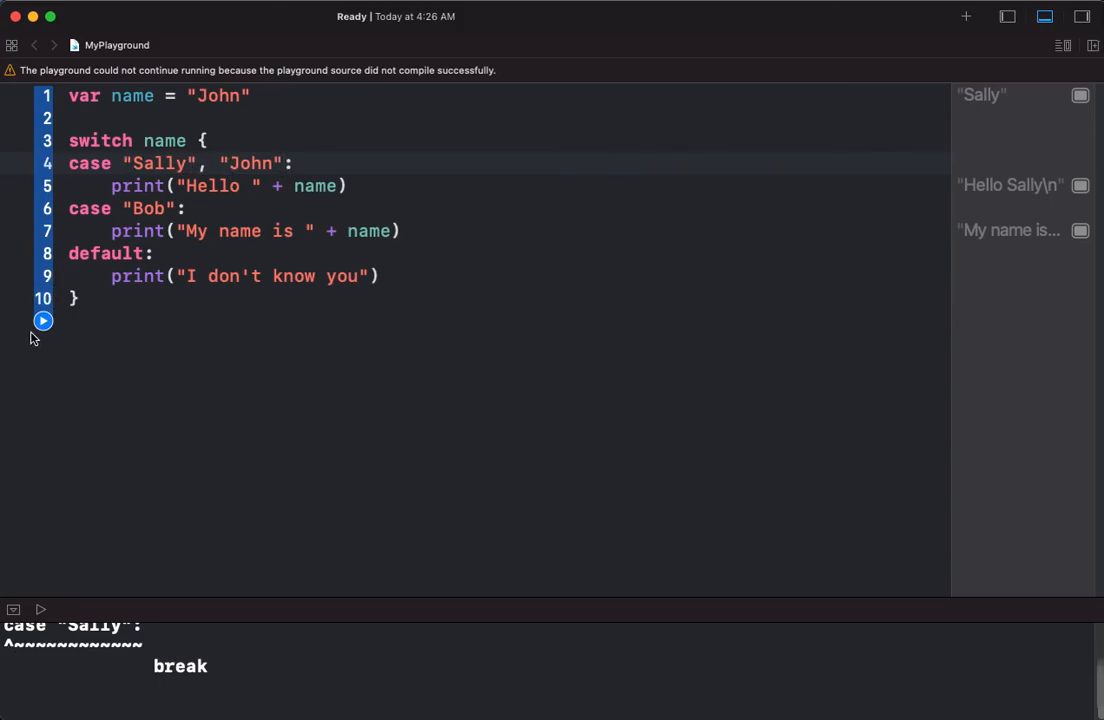
- Run with name John, then change name to "Sally"
left_click(44, 320)
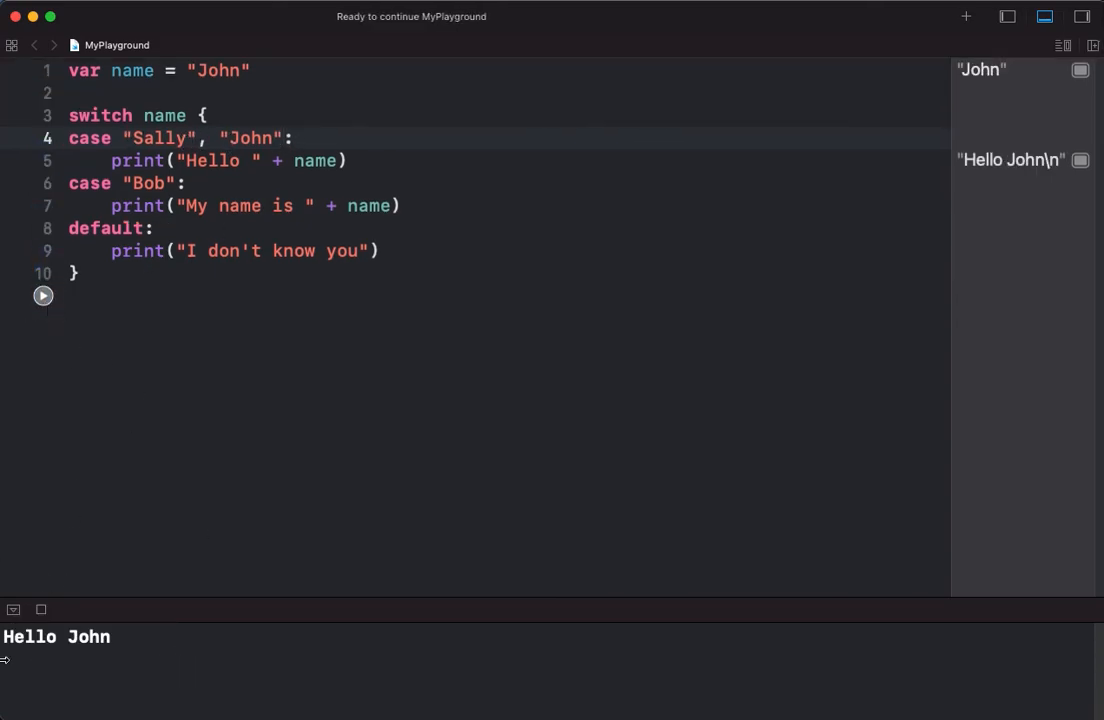
double_click(216, 72)
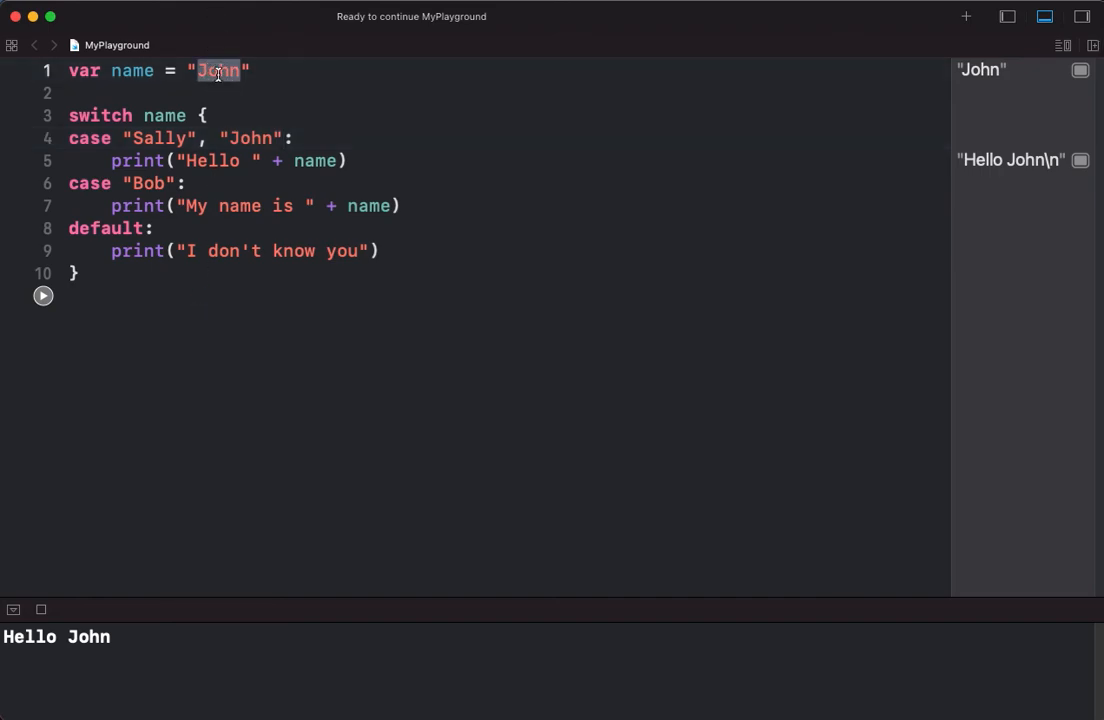
type("Sally")
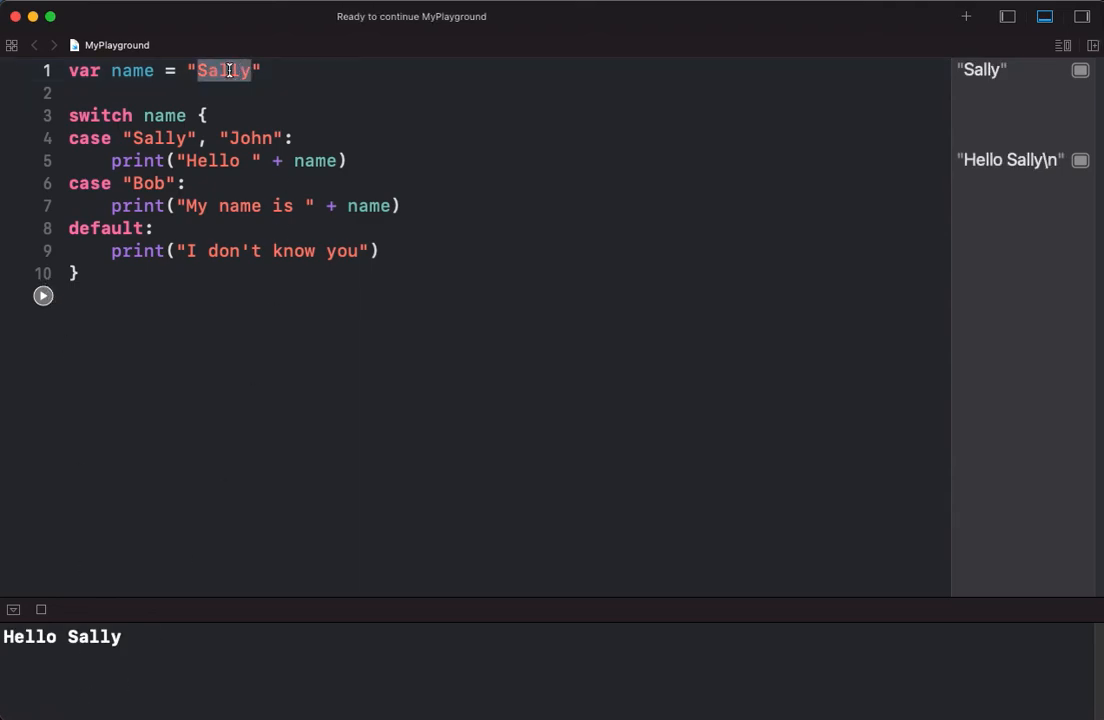
- Change name to "Michael" and run, so the default prints I don't know you
type("Mi")
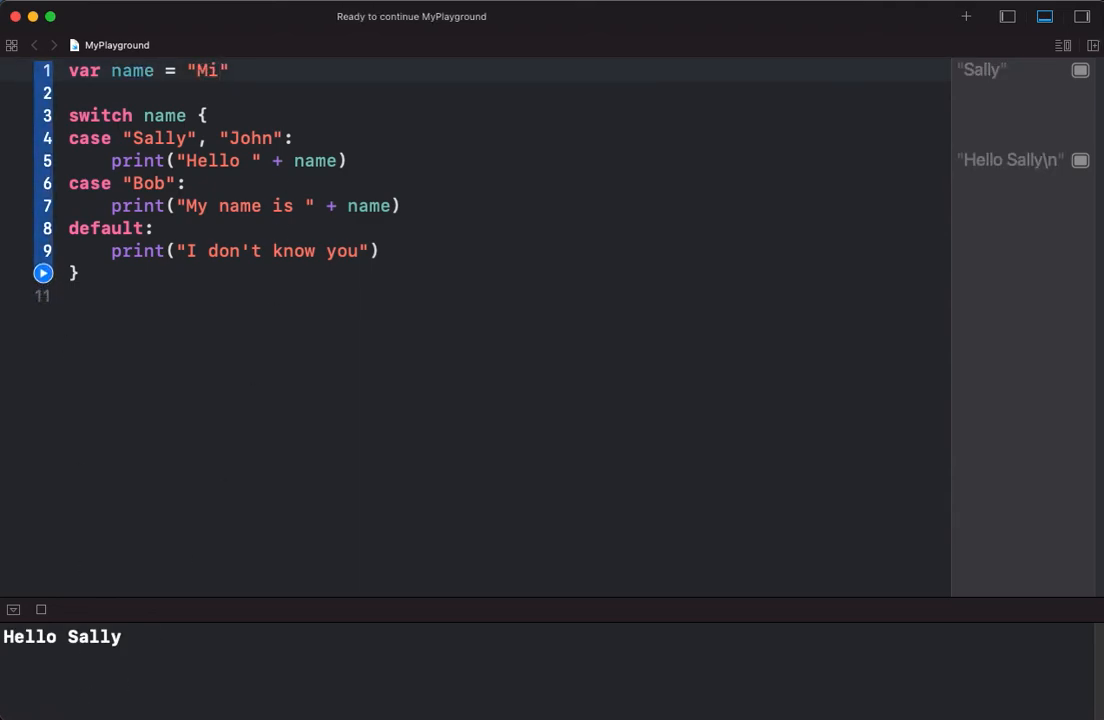
type("chael")
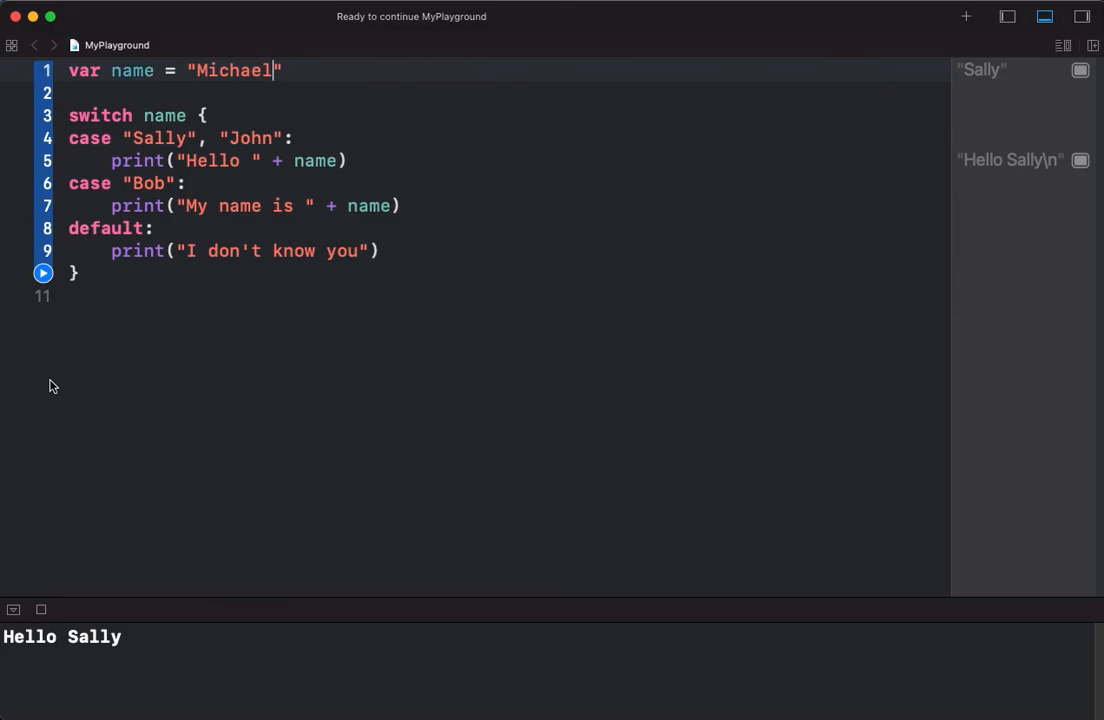
left_click(44, 272)
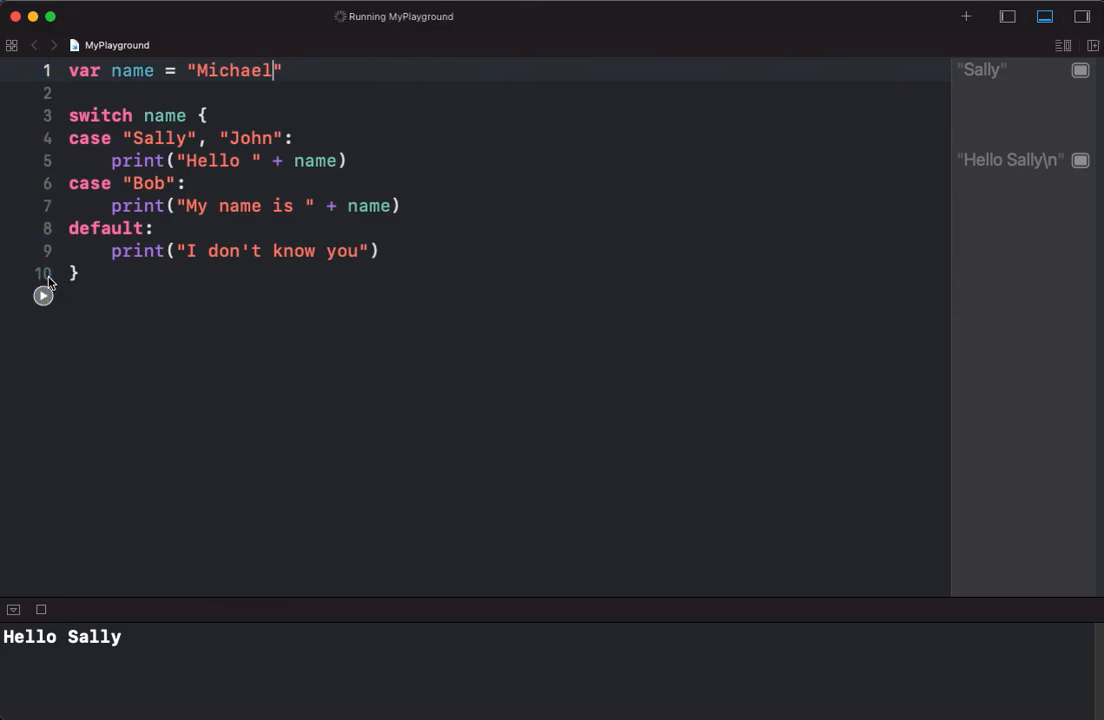
left_click(44, 296)
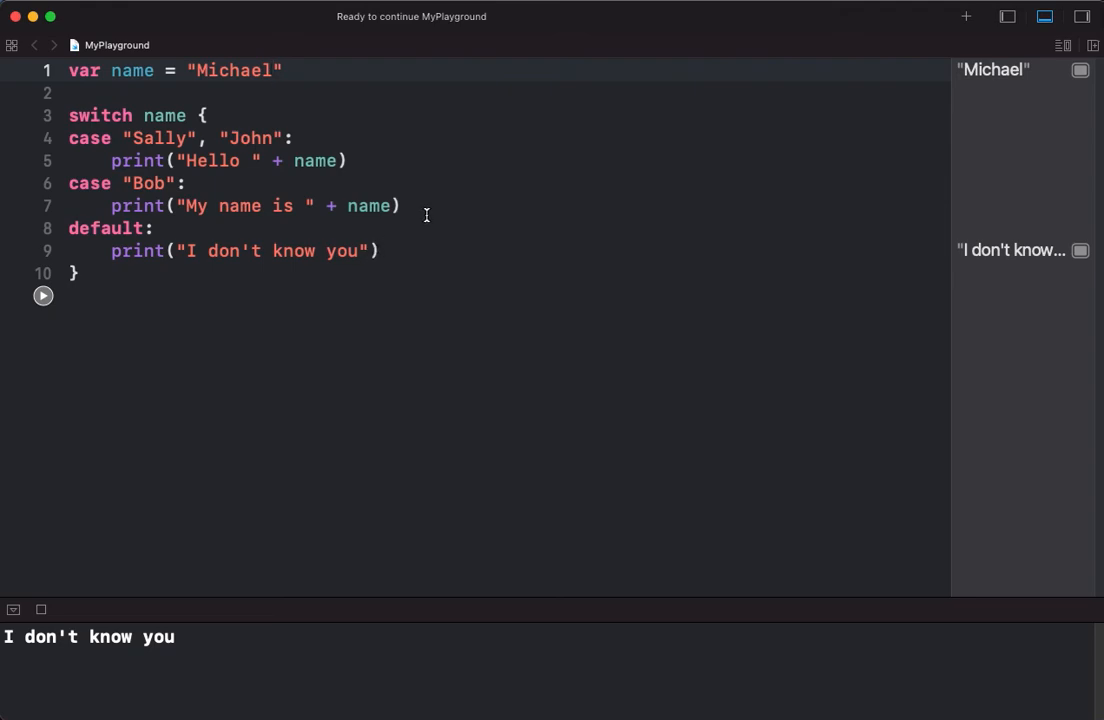
- Add fallthrough to the Bob case, set name to "Bob" and run to print My name is Bob then I don't know you
type("fallthrough")
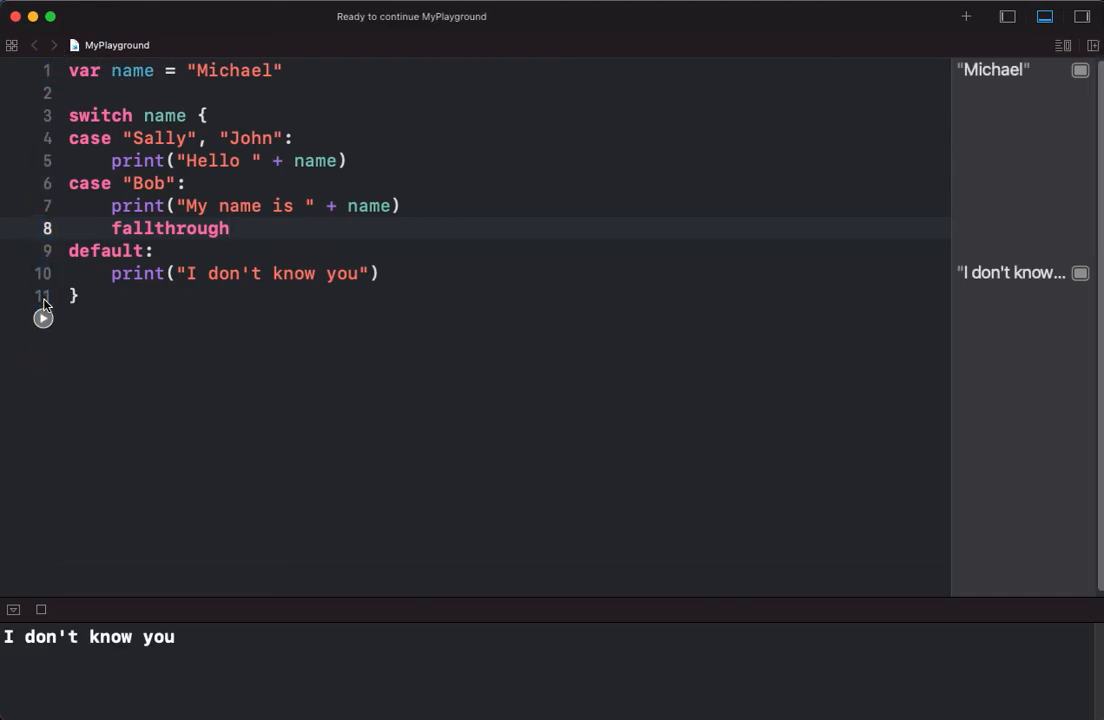
double_click(232, 70)
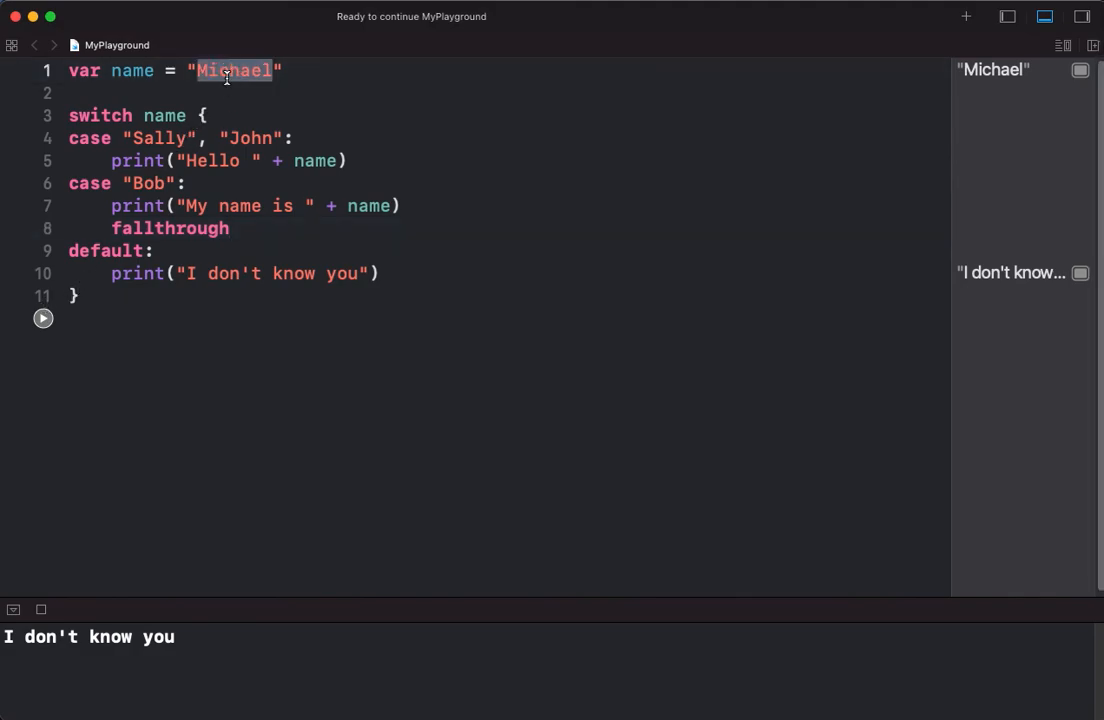
type("Bob")
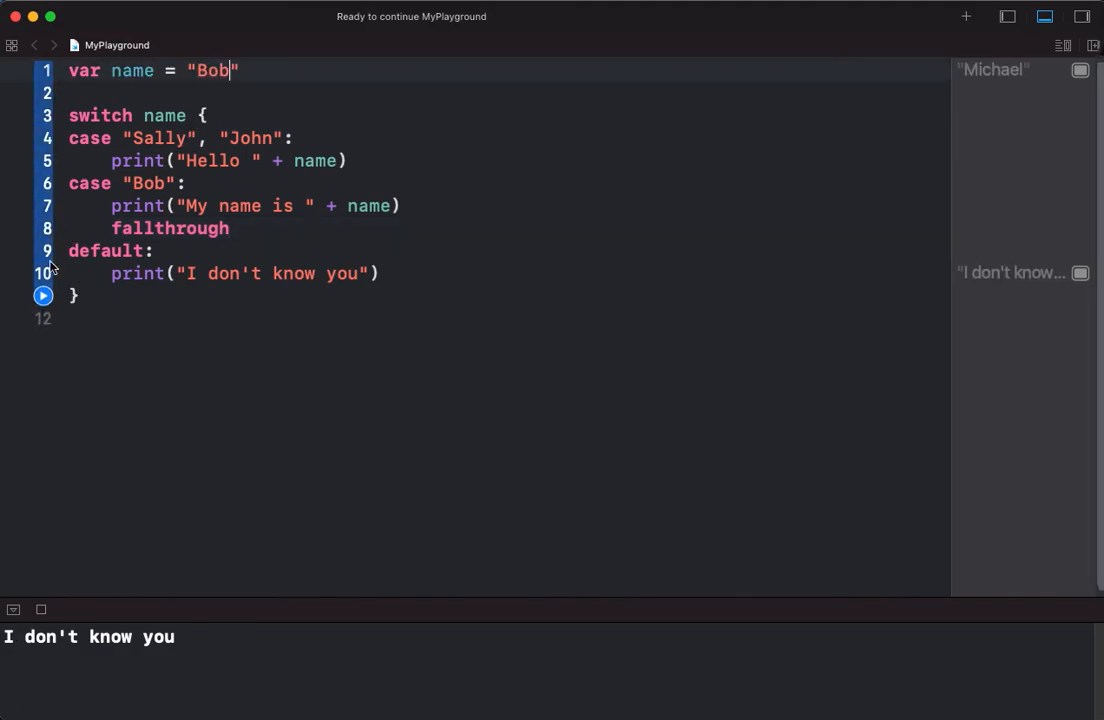
left_click(44, 296)
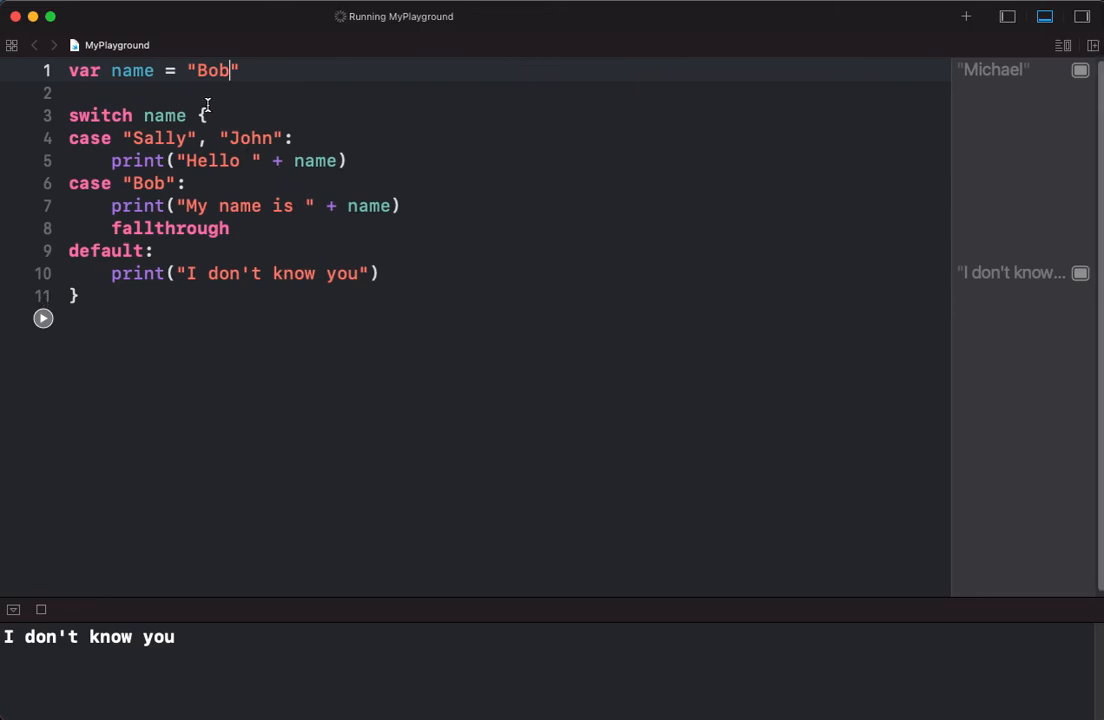
left_click(44, 318)
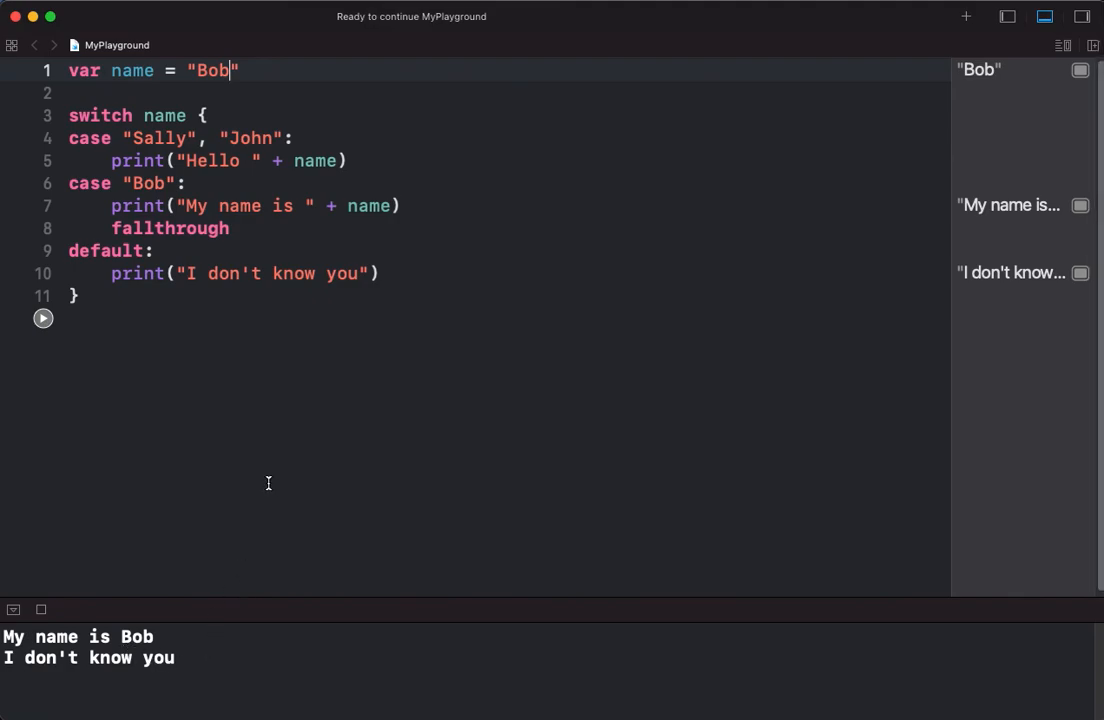
mouse_move(220, 356)
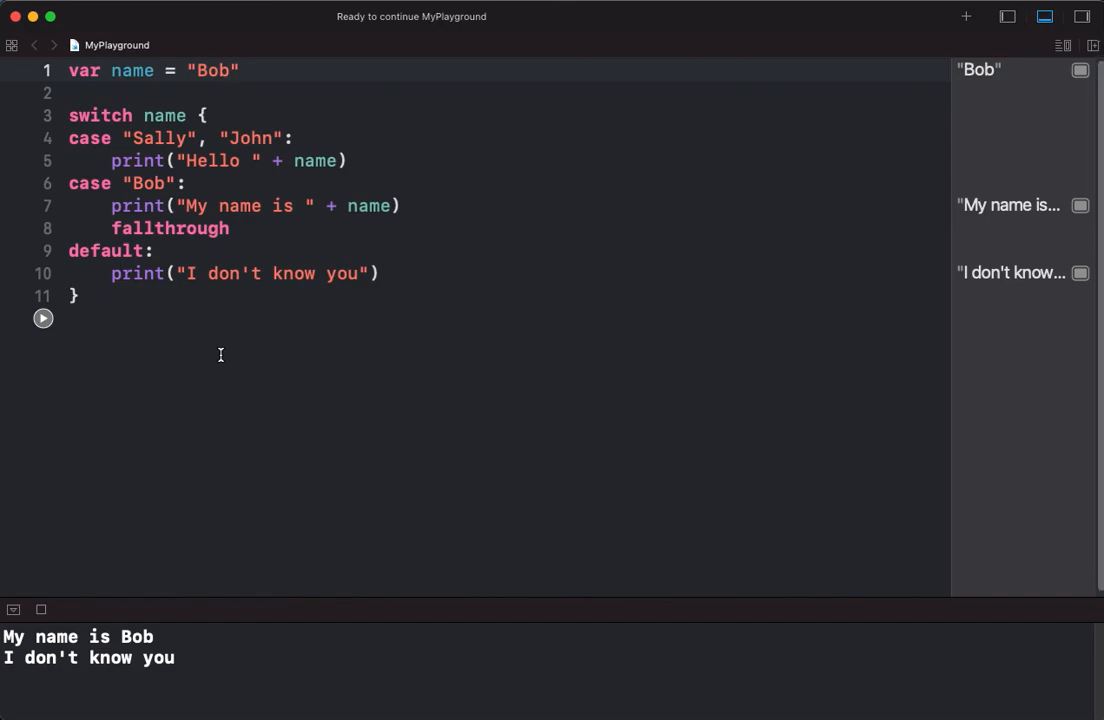
left_click(232, 70)
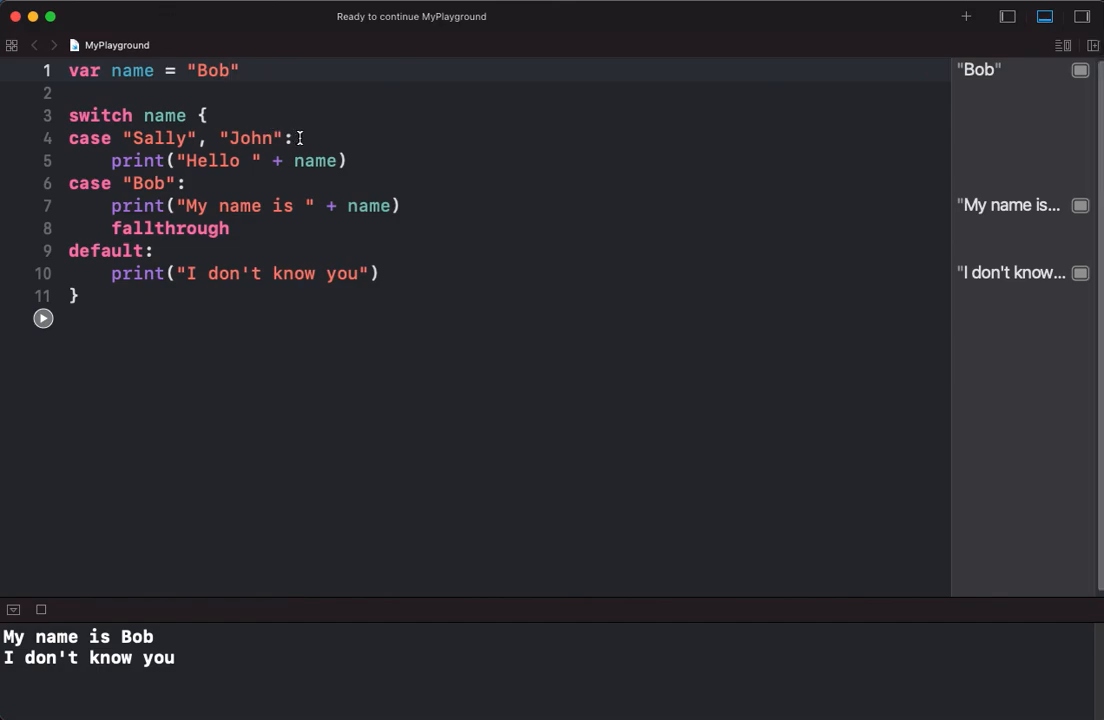
triple_click(180, 138)
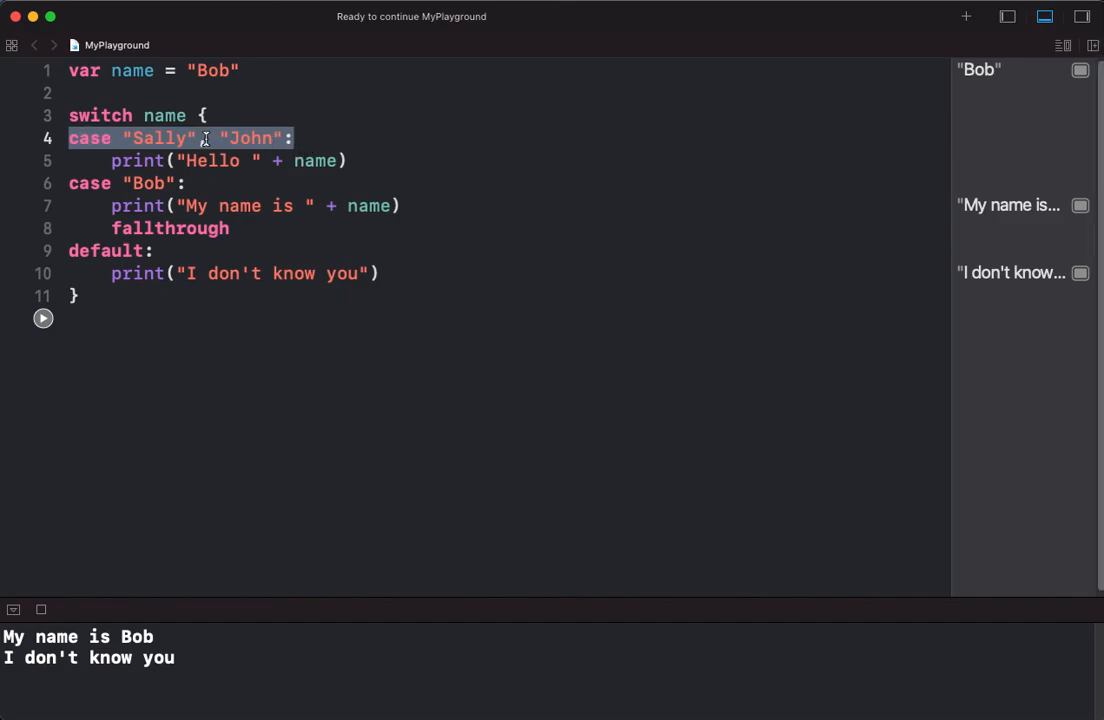
type(",")
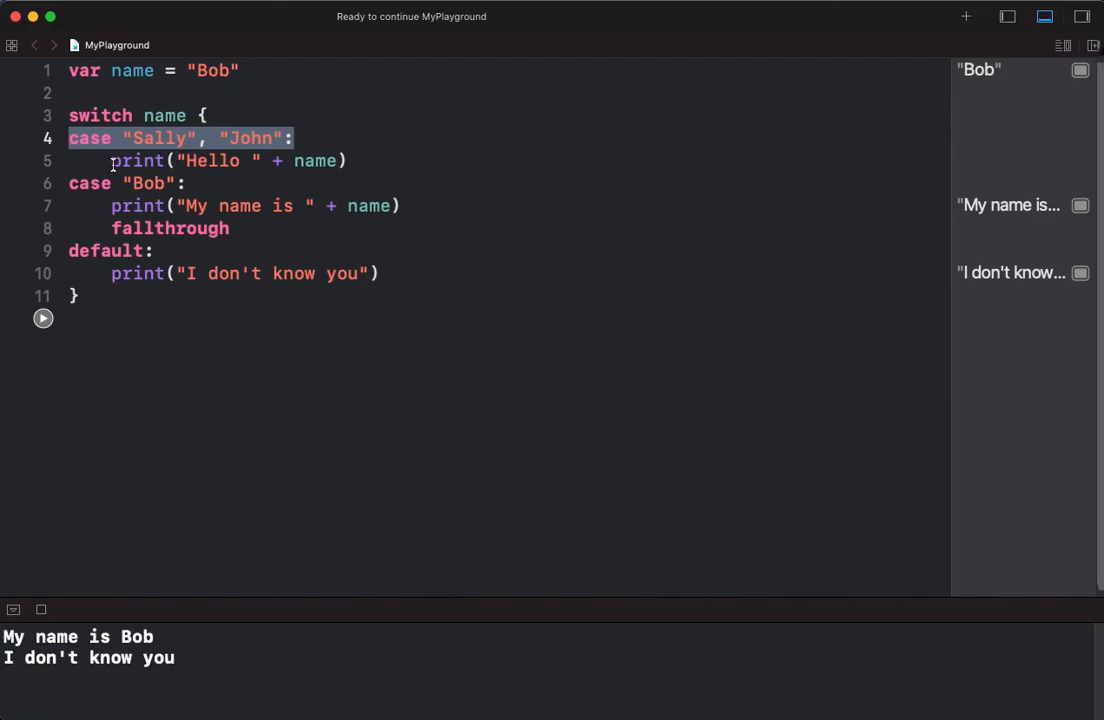